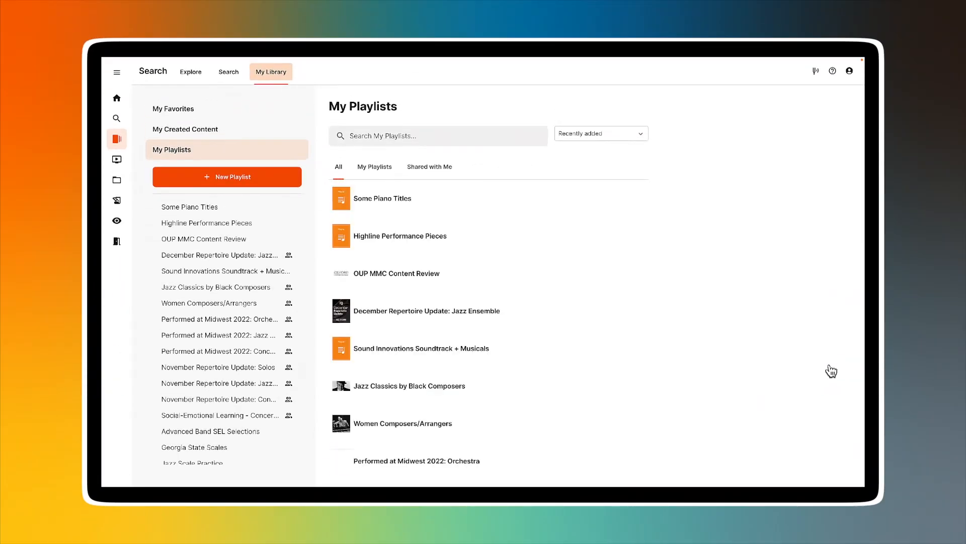
pyautogui.moveTo(564, 305)
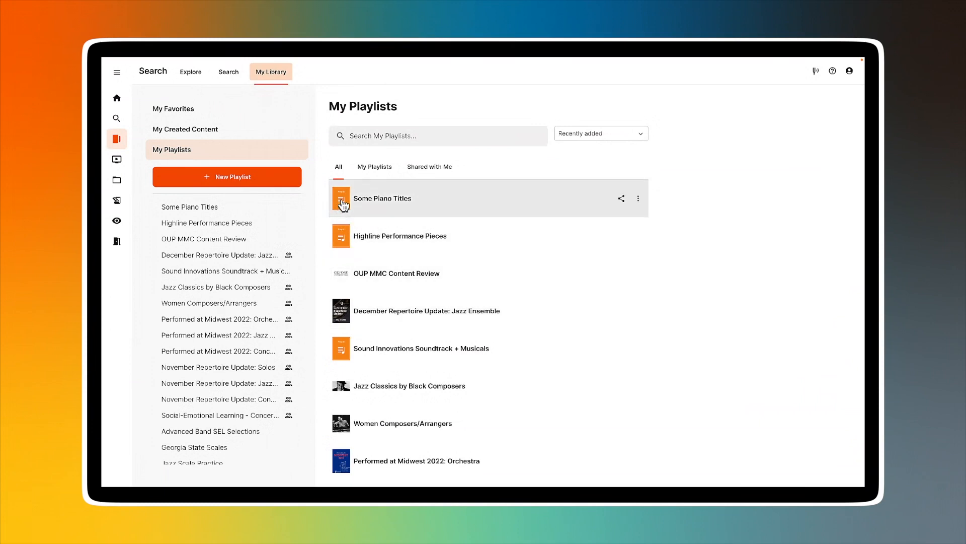
# Open the Some Piano Titles playlist and drag German Dance to the top of its order
pyautogui.click(382, 198)
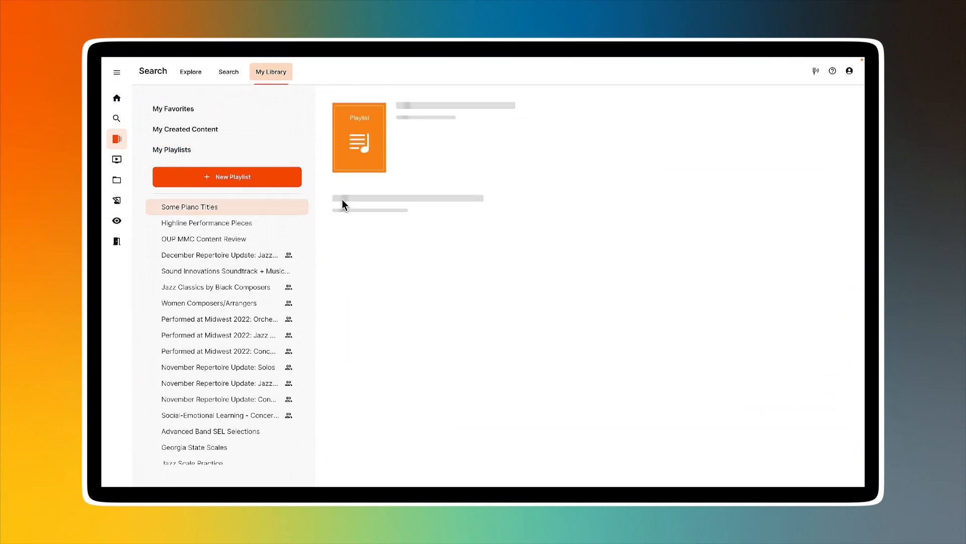
pyautogui.click(189, 207)
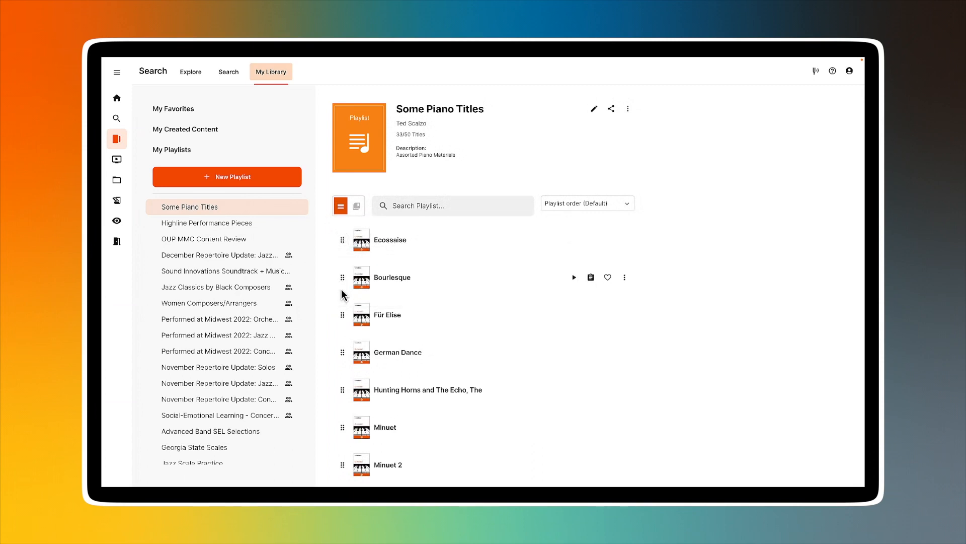
pyautogui.moveTo(343, 352); pyautogui.dragTo(361, 280)
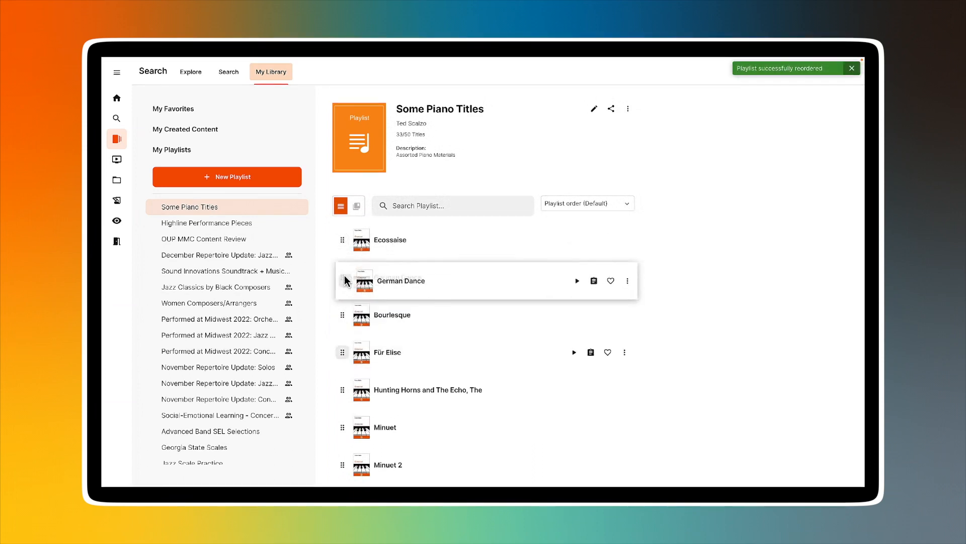
pyautogui.moveTo(342, 280); pyautogui.dragTo(342, 239)
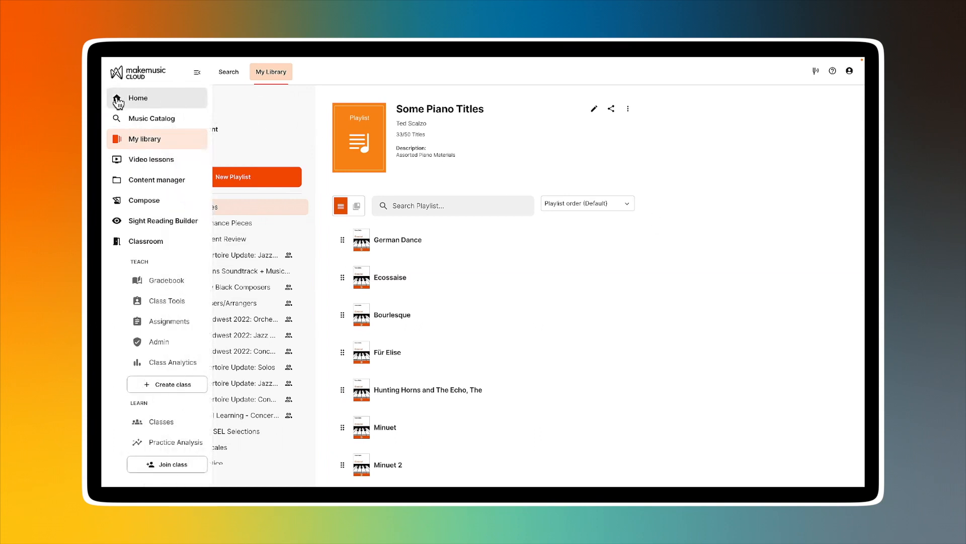
# Return to the Home dashboard through the navigation menu
pyautogui.click(137, 98)
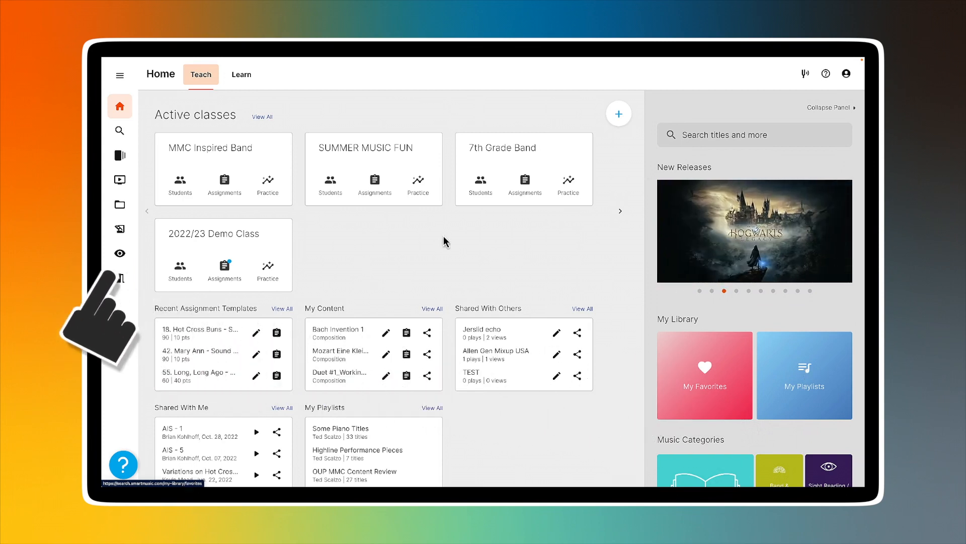
# Open the empty My Playlists page from the My Library sidebar icon
pyautogui.click(120, 74)
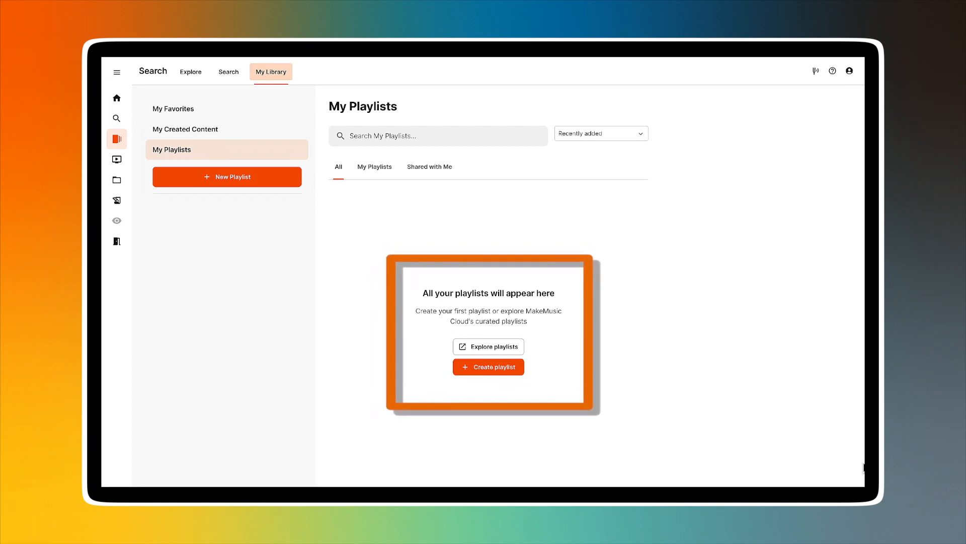
# Explore the curated MakeMusic Cloud Playlists page, scrolling down to the For all collection
pyautogui.click(488, 346)
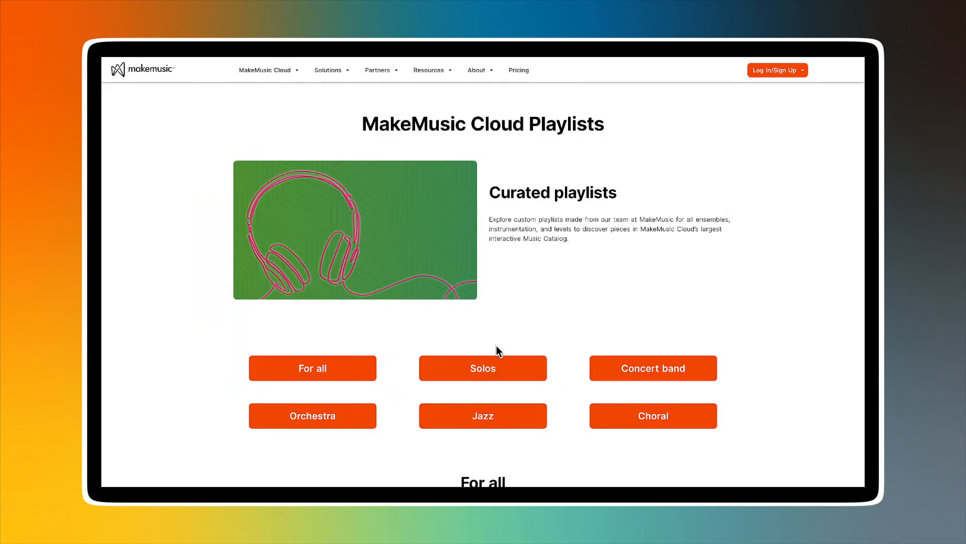
pyautogui.moveTo(847, 354)
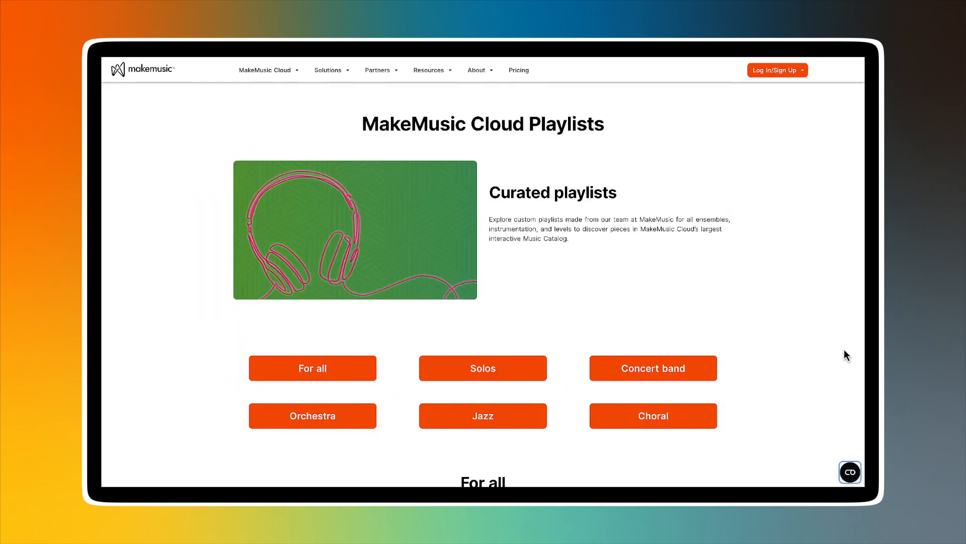
pyautogui.scroll(-3)
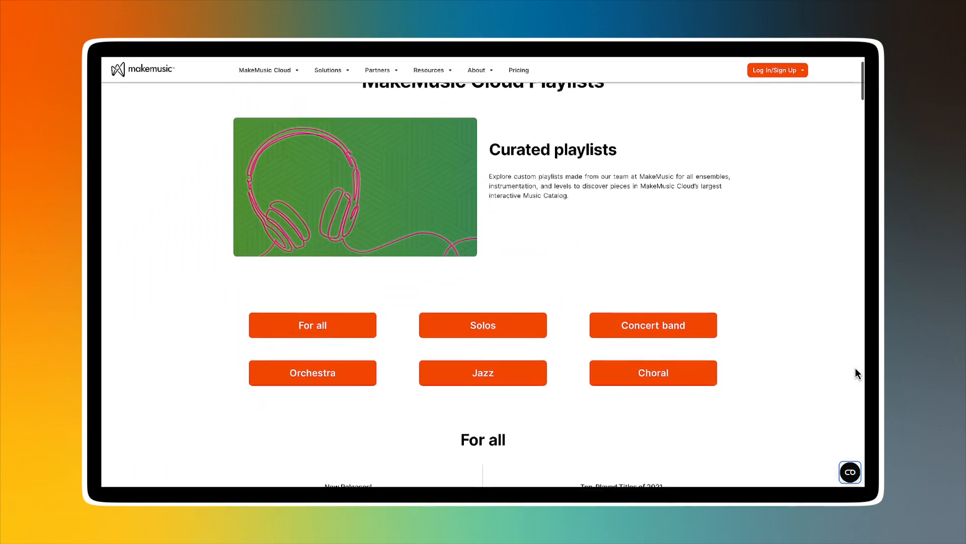
pyautogui.scroll(-3)
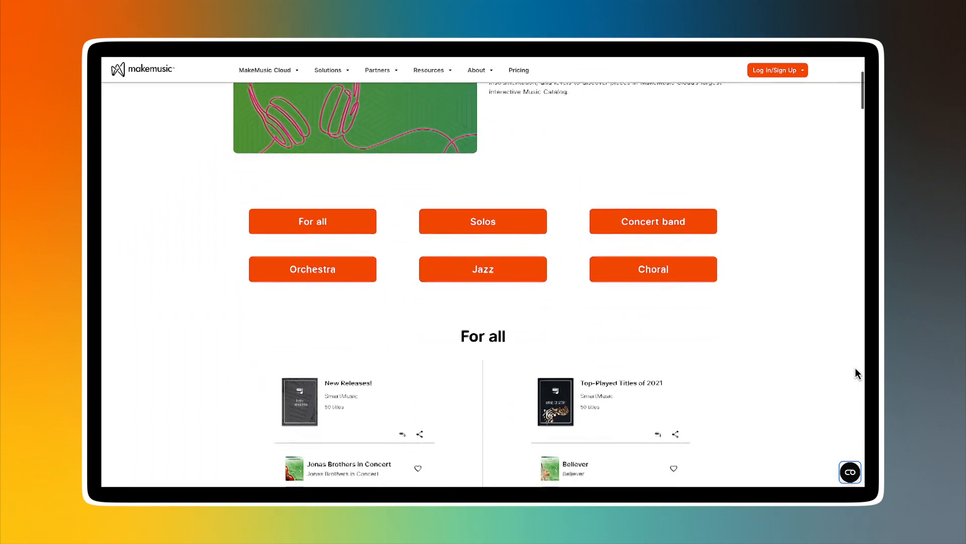
pyautogui.scroll(-3)
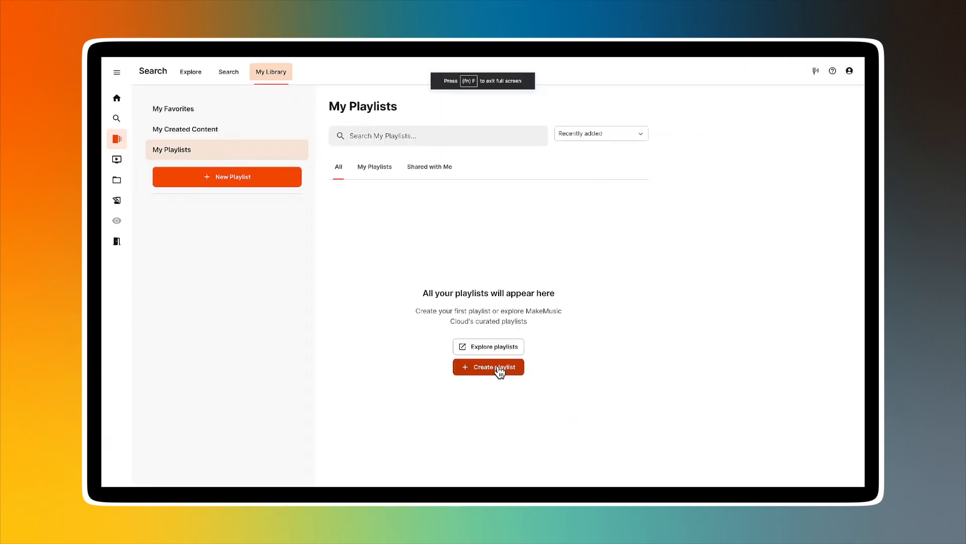
# Open the Create a new playlist form, then cancel it
pyautogui.click(487, 367)
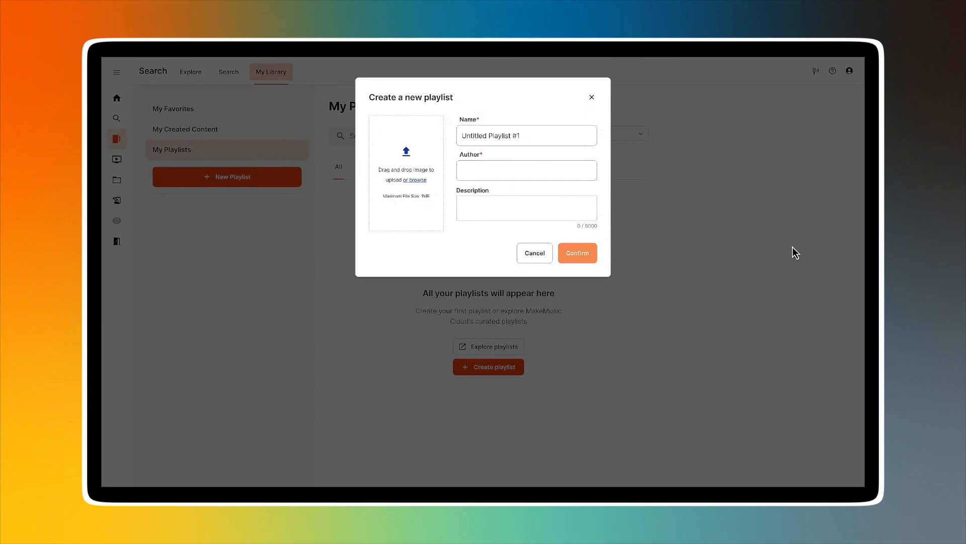
pyautogui.click(533, 253)
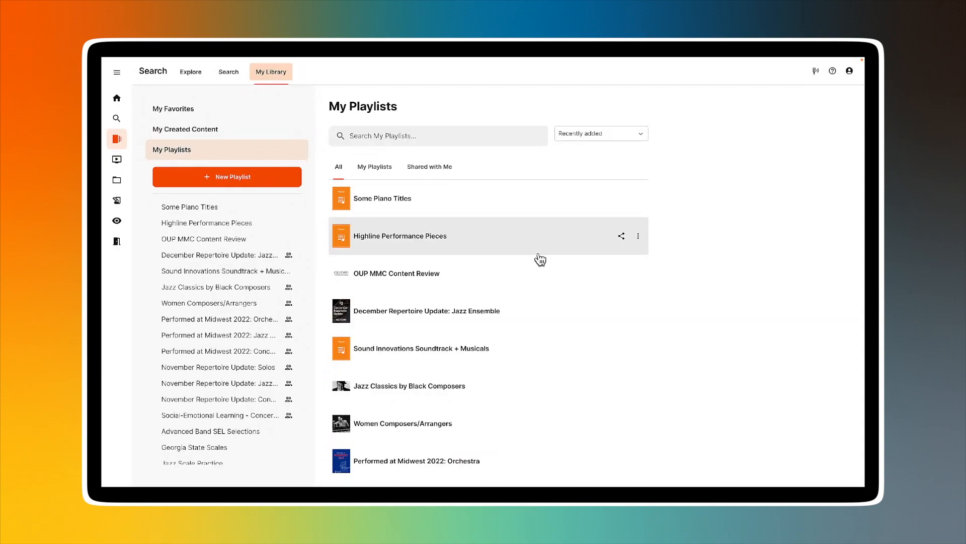
pyautogui.moveTo(181, 116)
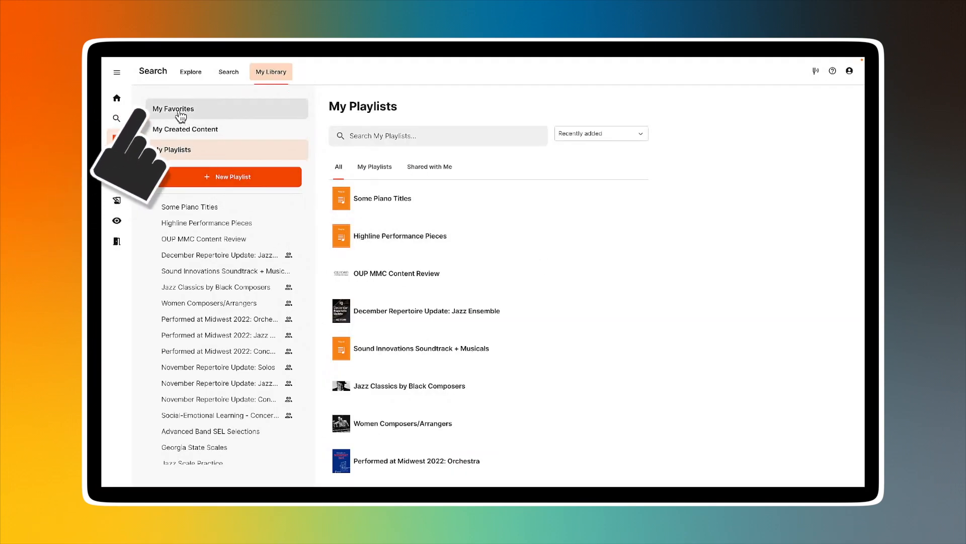
# Show My Favorites and the options menu for Autumnal Foliage, Key of Em
pyautogui.click(173, 108)
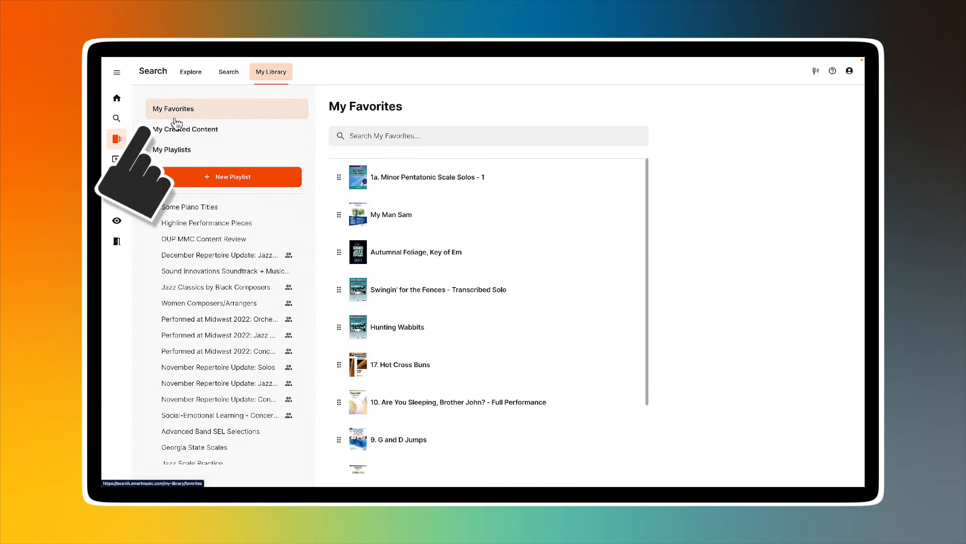
pyautogui.moveTo(462, 245)
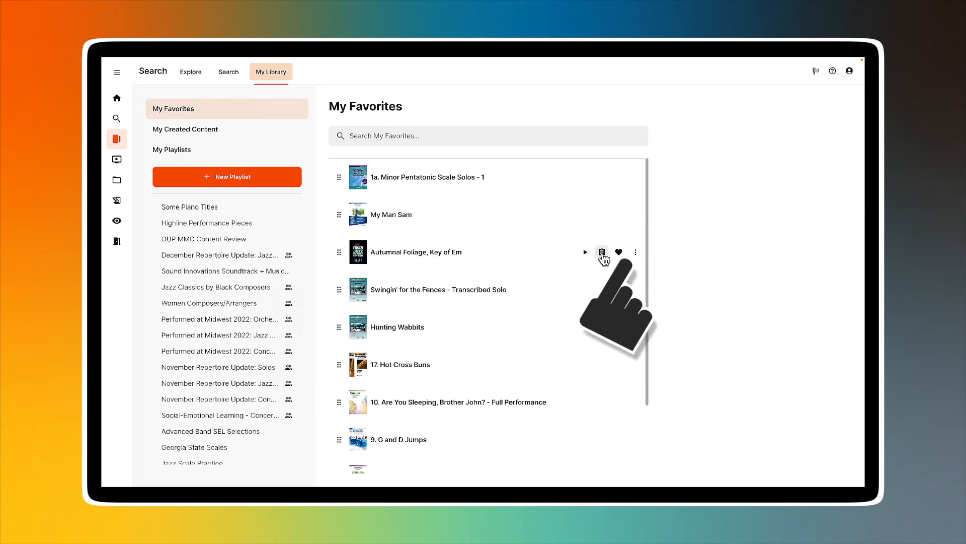
pyautogui.click(635, 252)
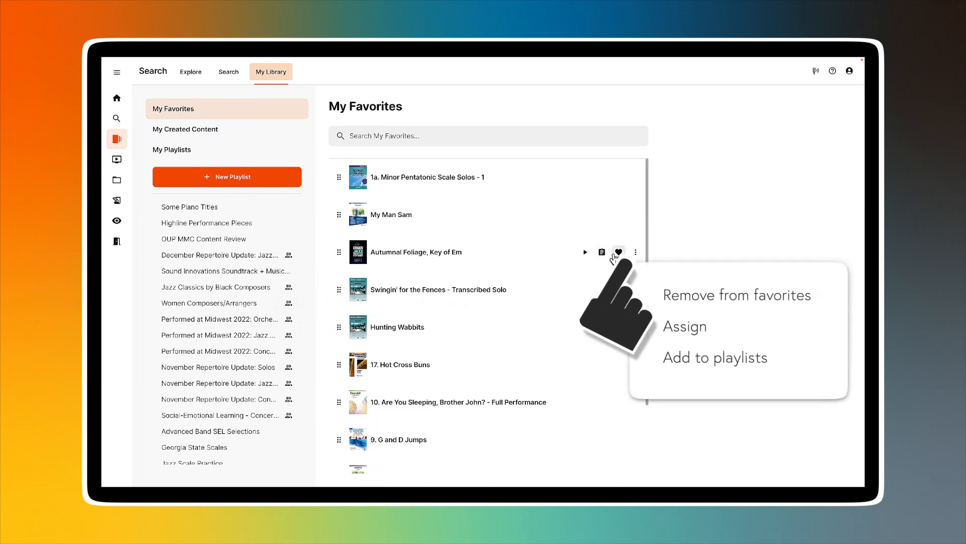
pyautogui.moveTo(635, 252)
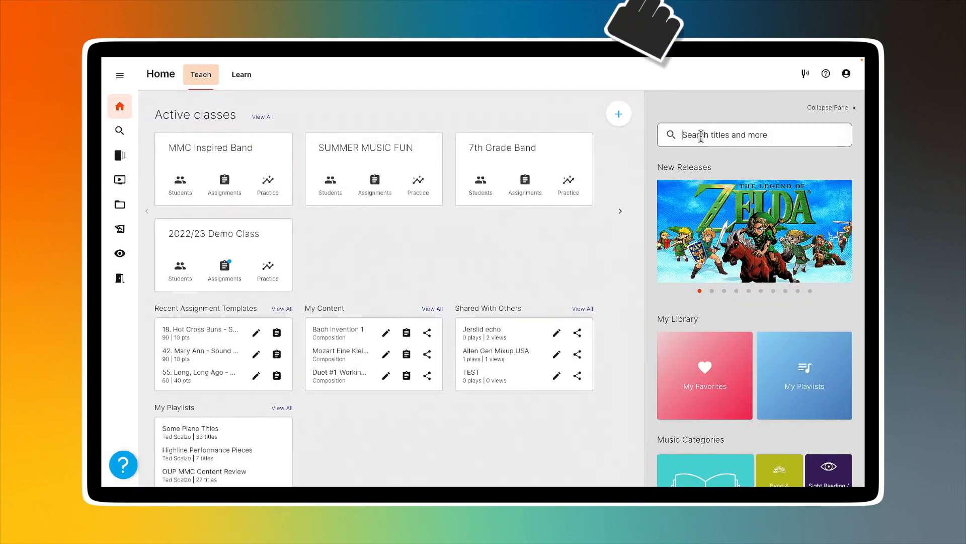
# Search the Music Catalog for American Overture and open American Overture for Band
pyautogui.write('American Overt')
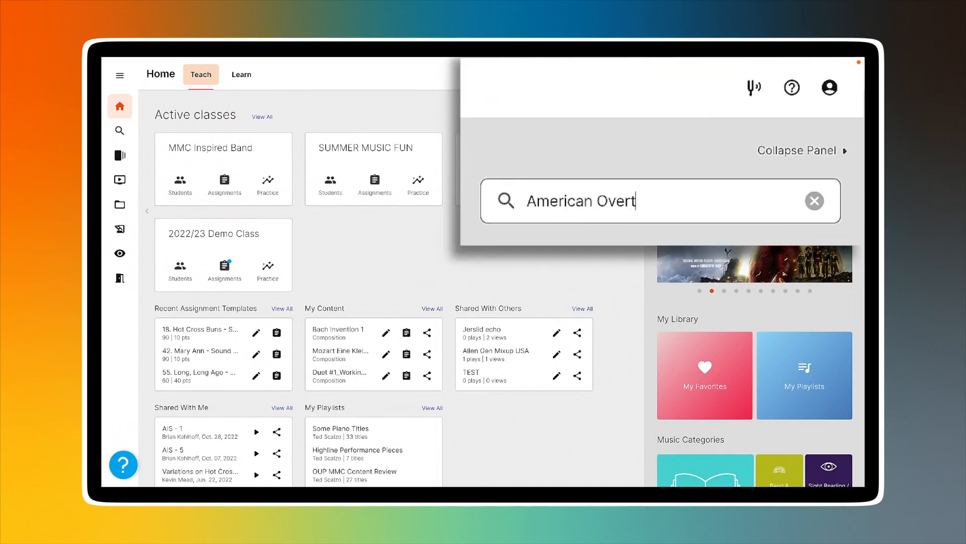
pyautogui.click(120, 74)
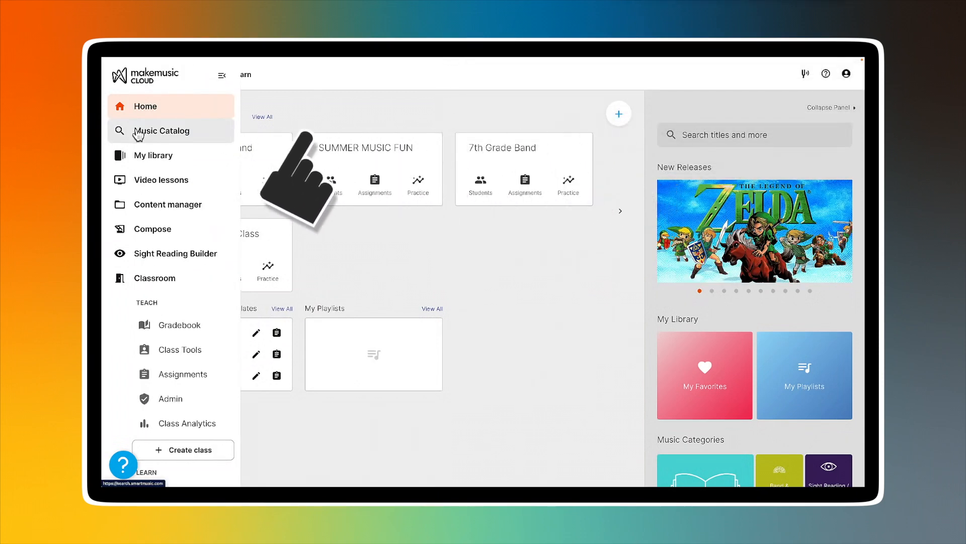
pyautogui.click(162, 131)
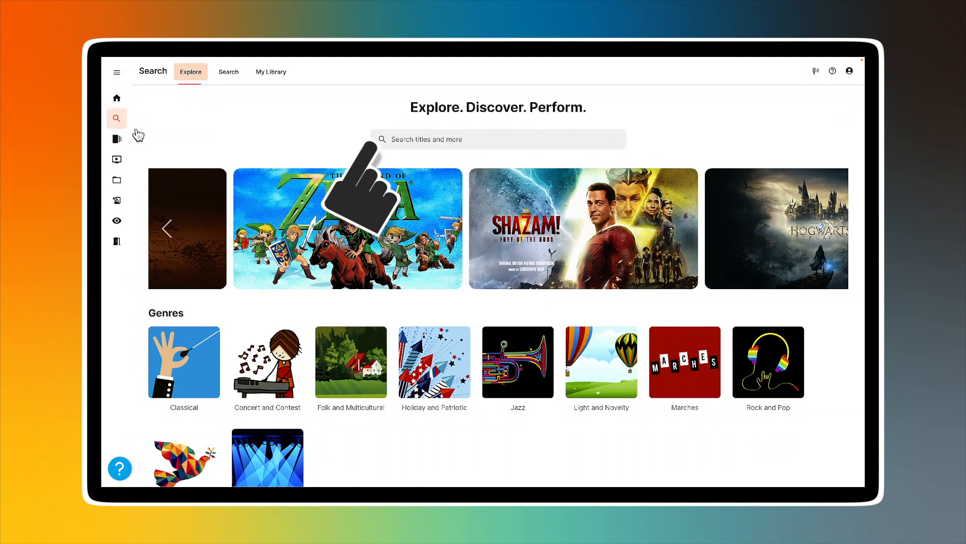
pyautogui.click(496, 139)
pyautogui.write('American overture')
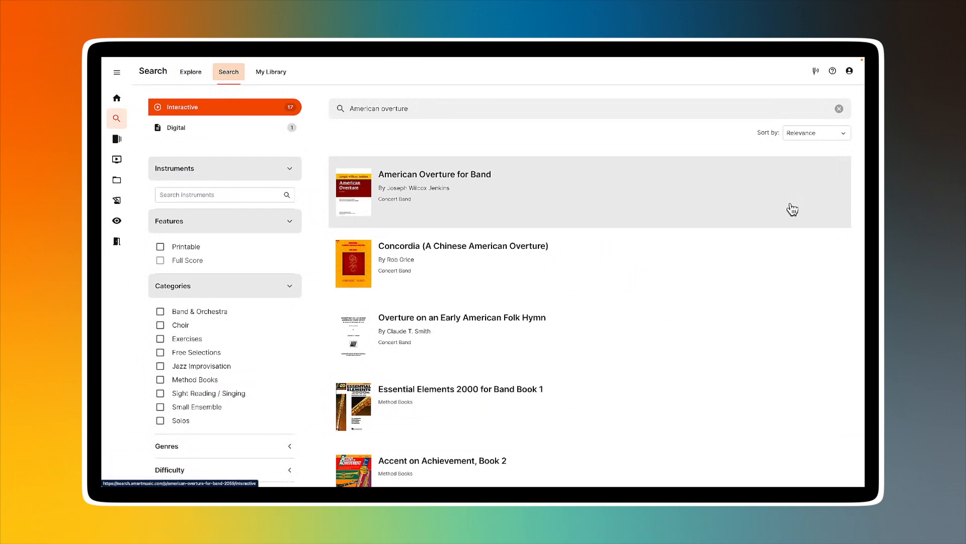
pyautogui.click(434, 174)
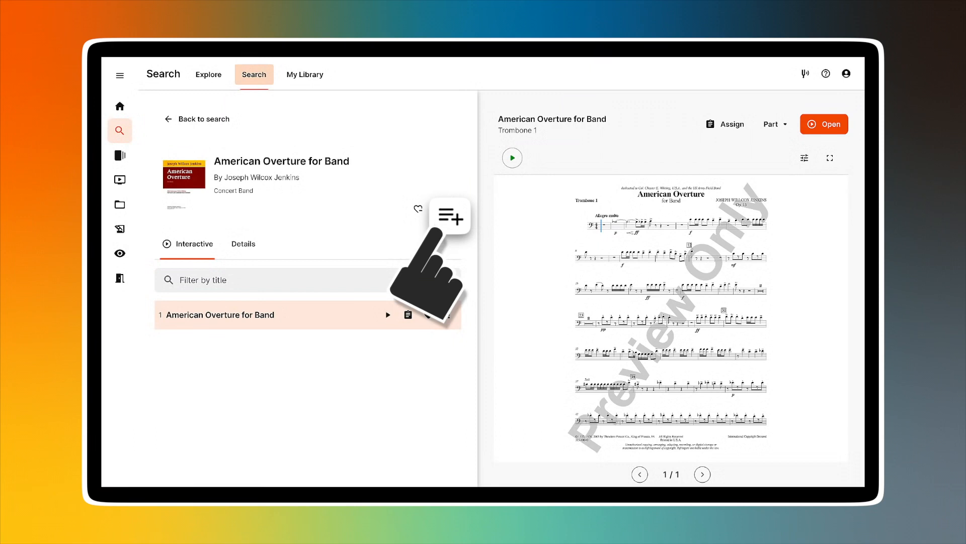
# Add American Overture for Band to a playlist, choosing Create New Playlist in the picker
pyautogui.click(428, 314)
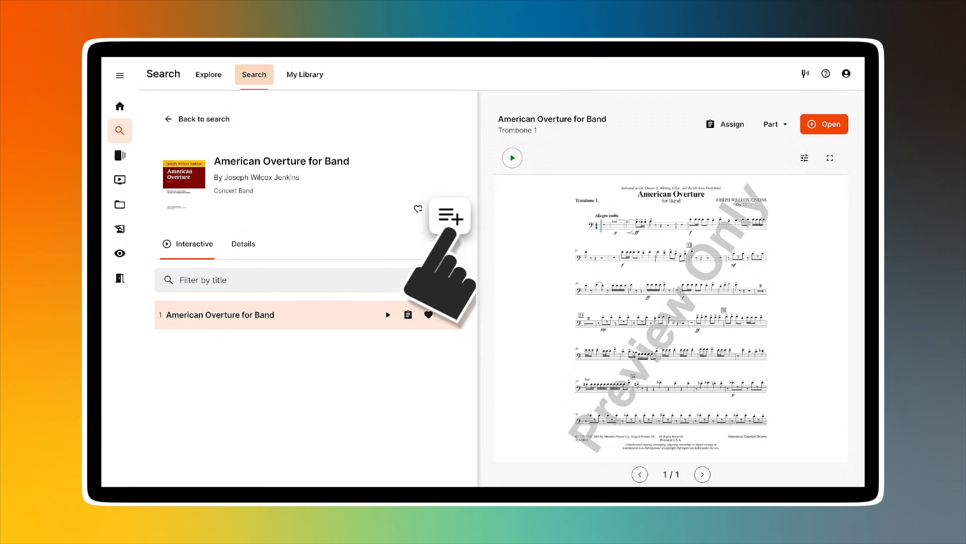
pyautogui.click(449, 216)
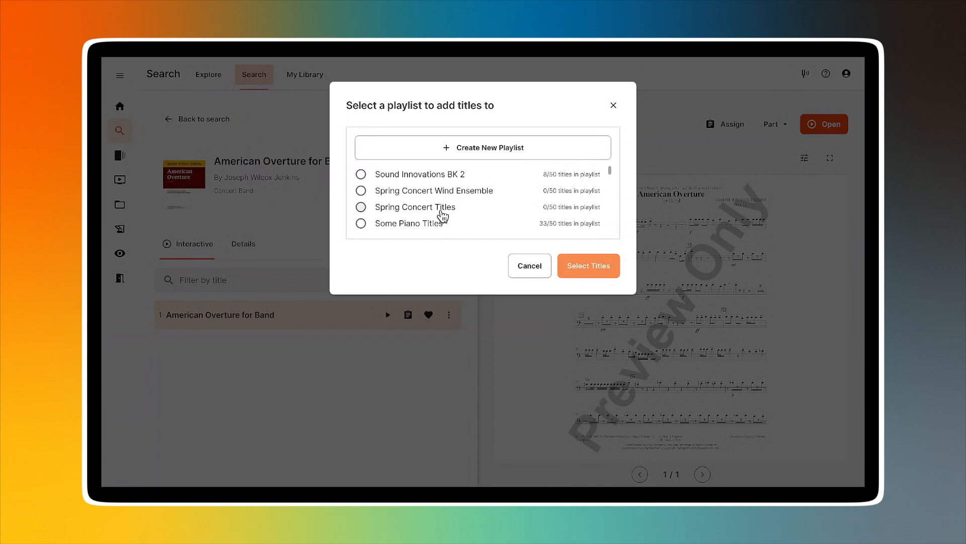
pyautogui.moveTo(374, 195)
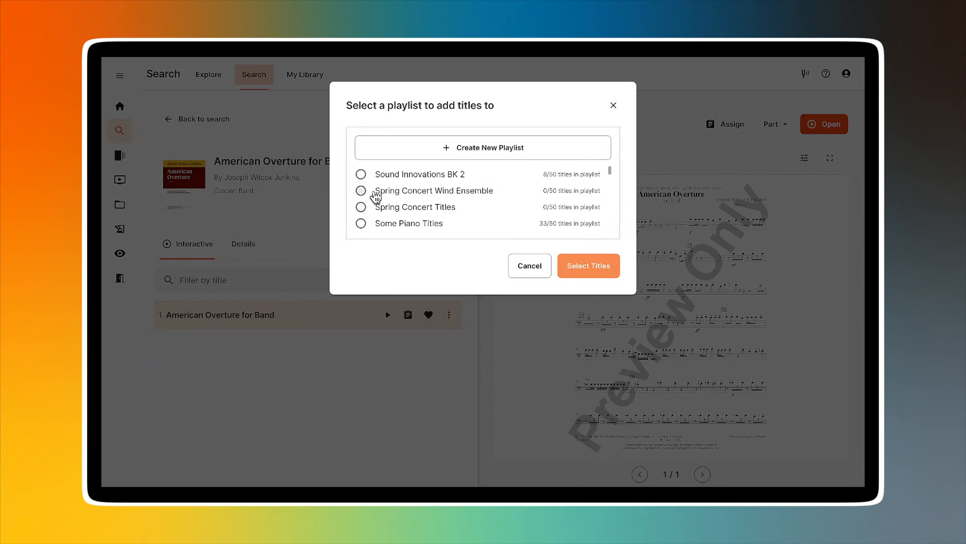
pyautogui.click(483, 148)
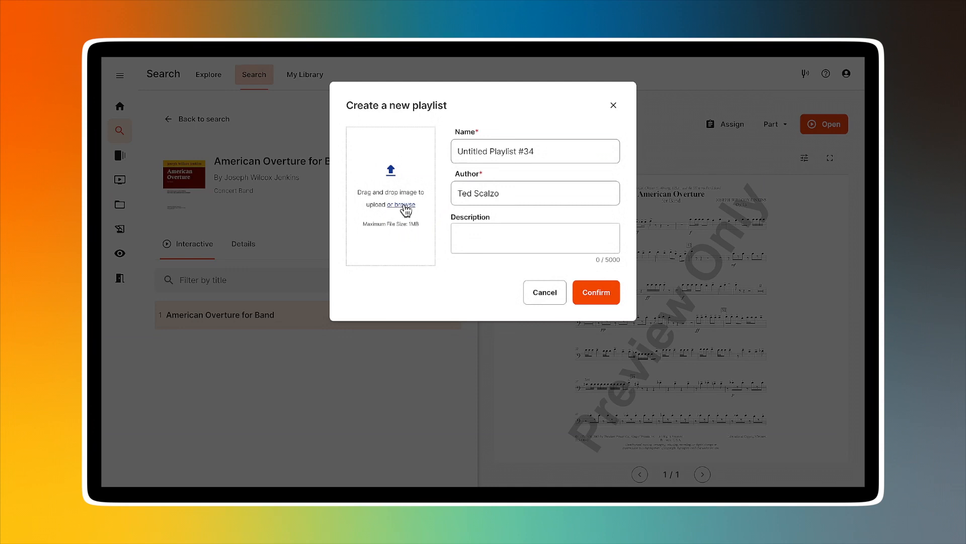
# Upload a bird cover image, name the playlist 'Spring Honors', and start the description
pyautogui.click(405, 205)
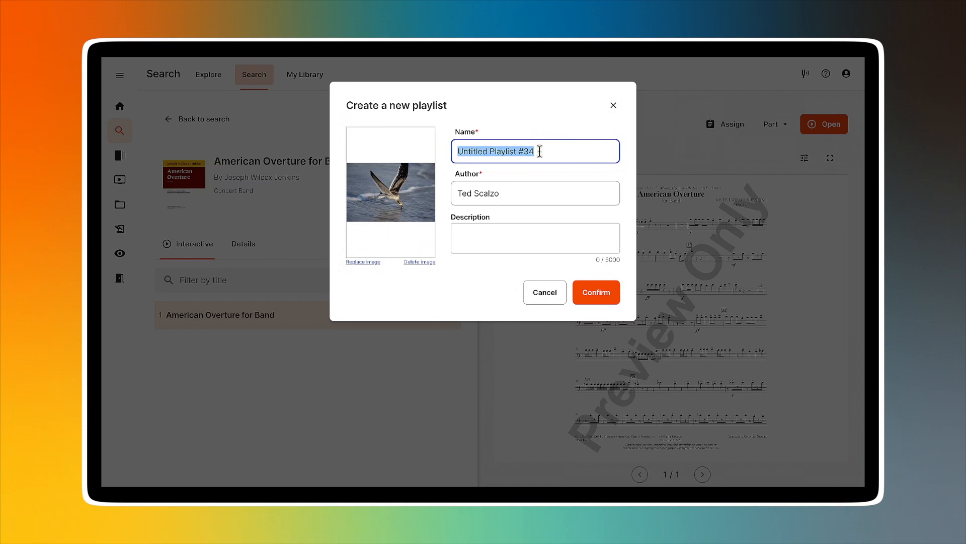
pyautogui.write('Spr')
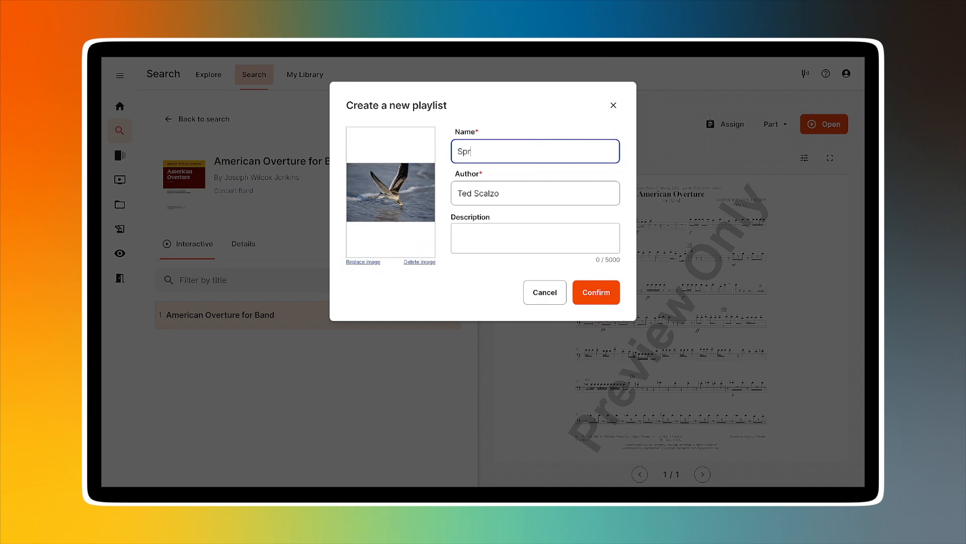
pyautogui.write('ing')
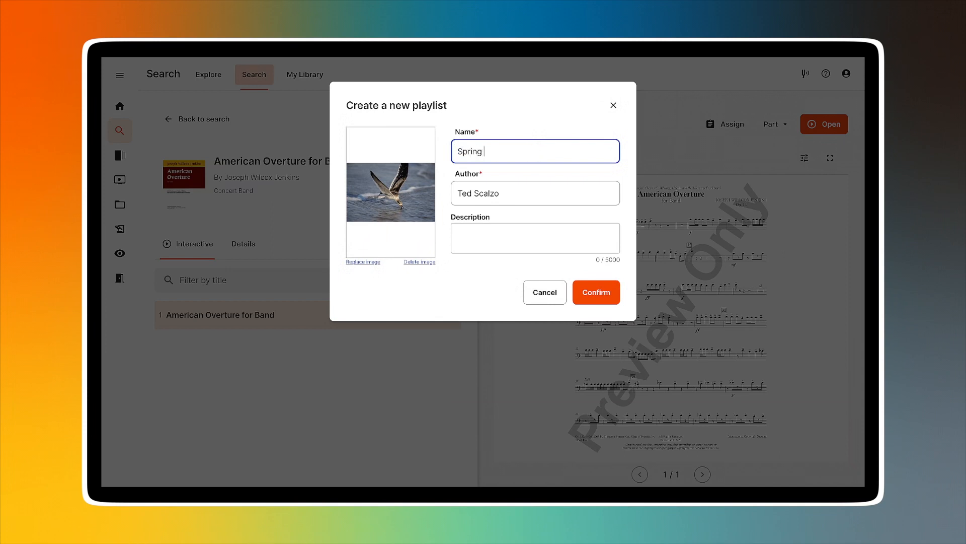
pyautogui.write('Honors')
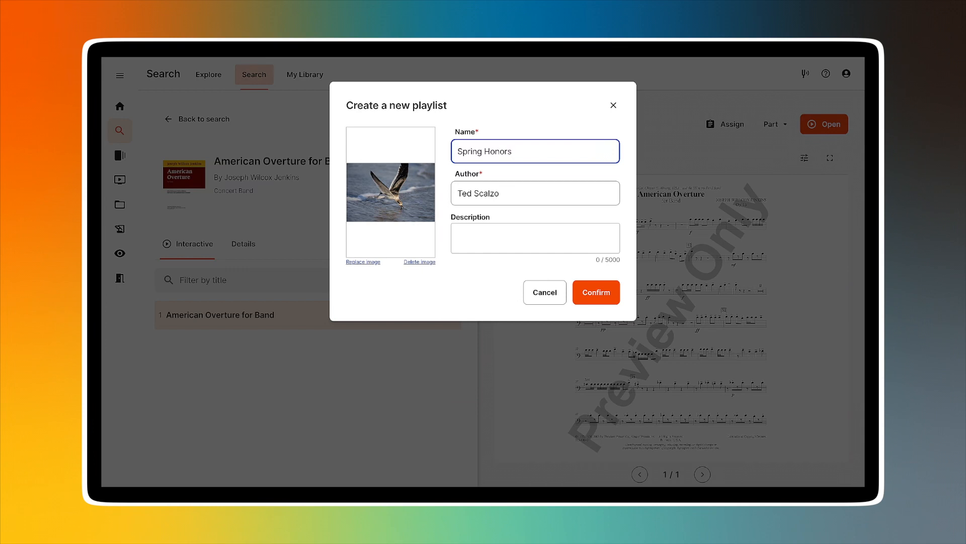
pyautogui.click(535, 238)
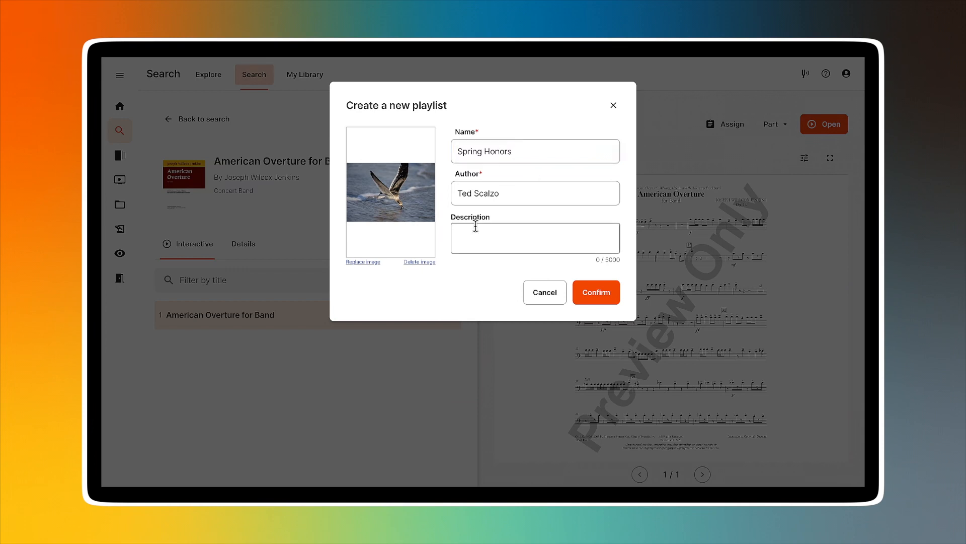
# Enter description 'Spring Honors Band titles for our performance', confirm, and select Spring Honors
pyautogui.write('S')
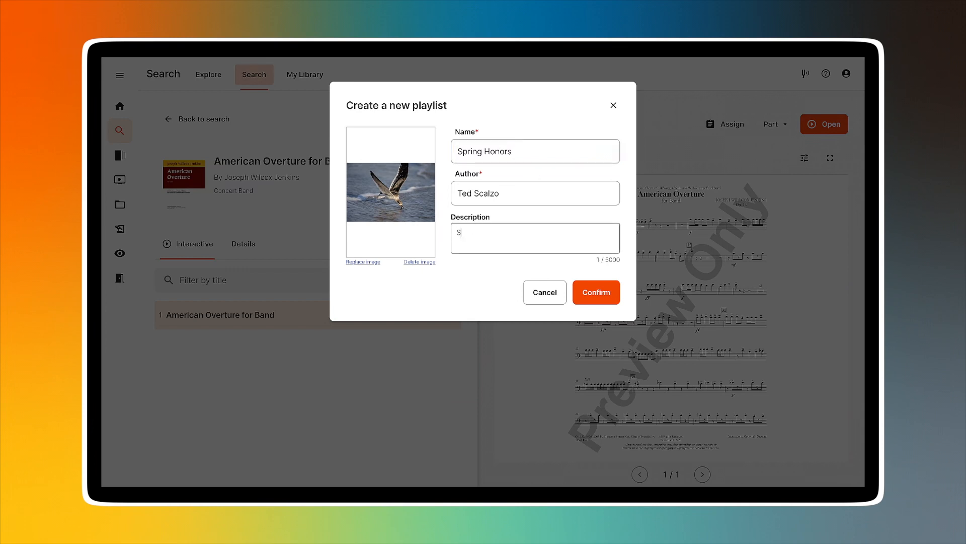
pyautogui.write('Spring Honors')
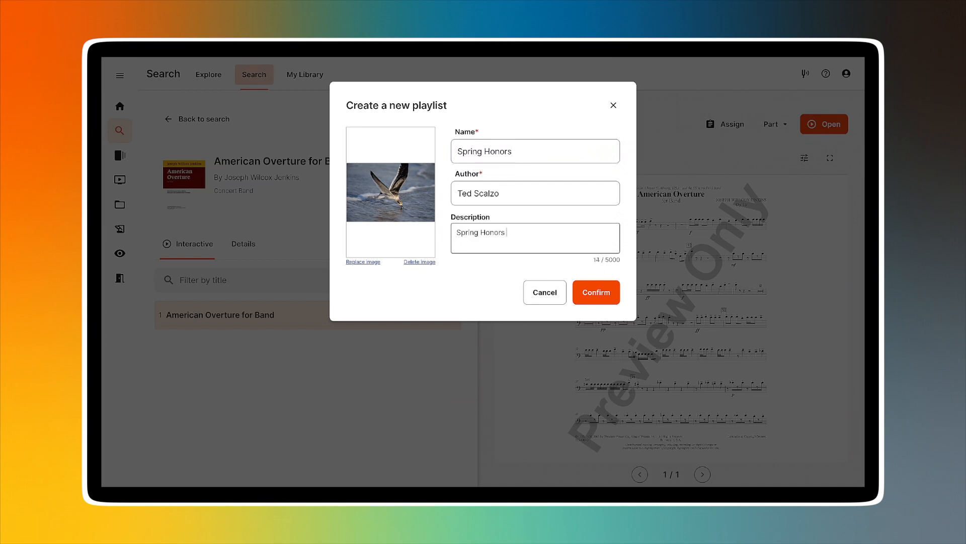
pyautogui.write('Band titles')
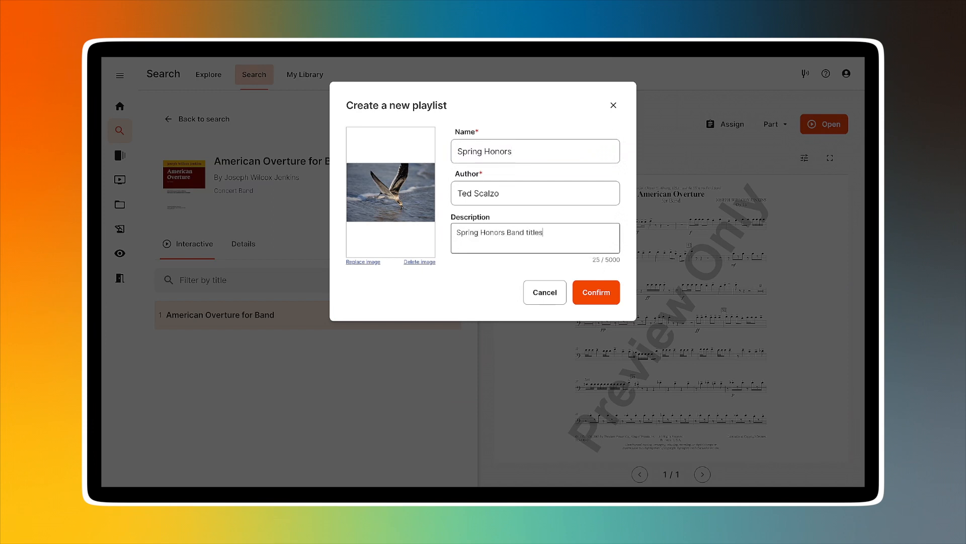
pyautogui.write('for c')
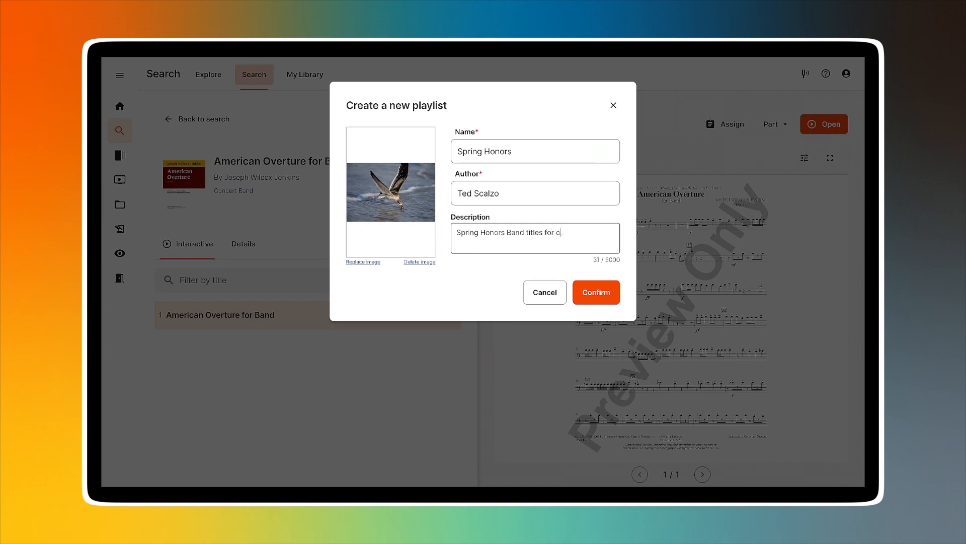
pyautogui.write('ur performance')
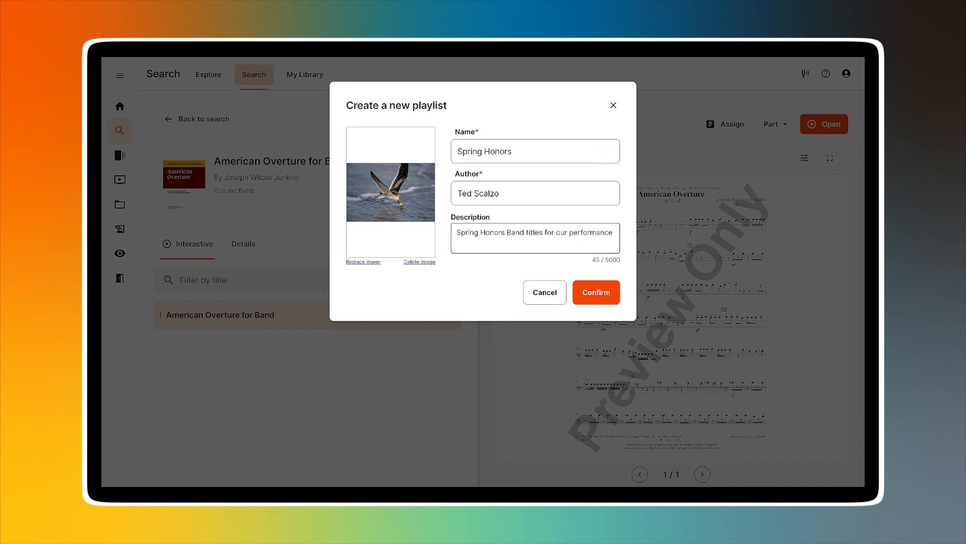
pyautogui.click(595, 291)
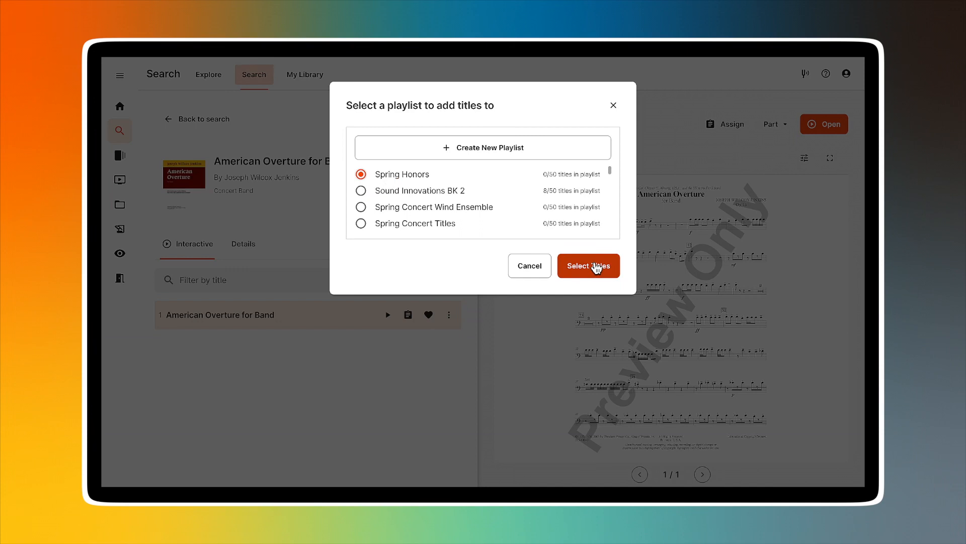
pyautogui.click(588, 266)
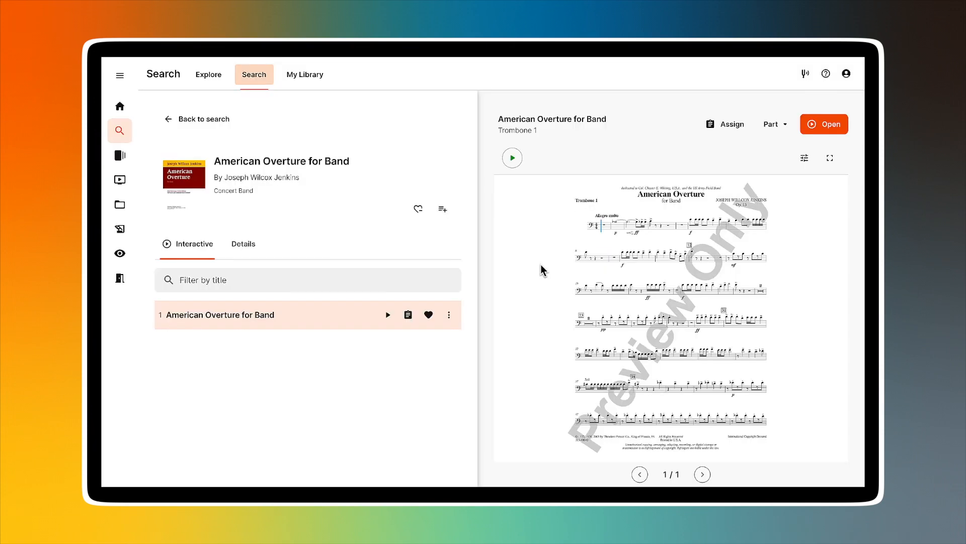
pyautogui.moveTo(243, 142)
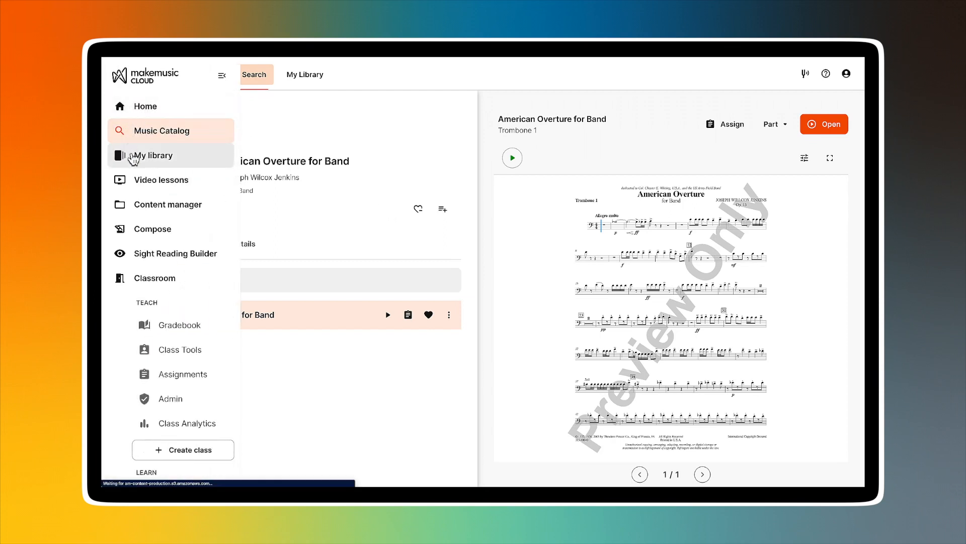
# Open the Spring Honors playlist from My Library to view its empty title list
pyautogui.click(152, 154)
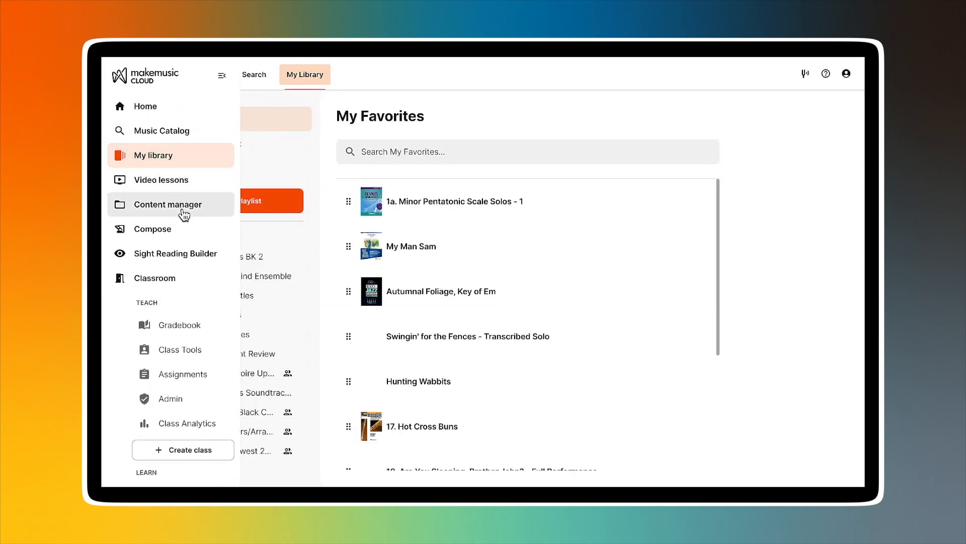
pyautogui.click(222, 74)
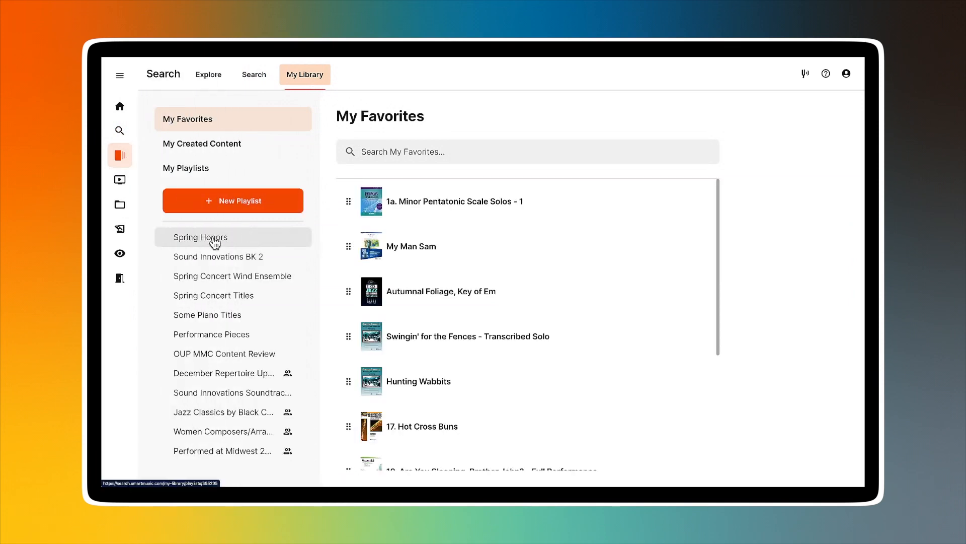
pyautogui.click(200, 237)
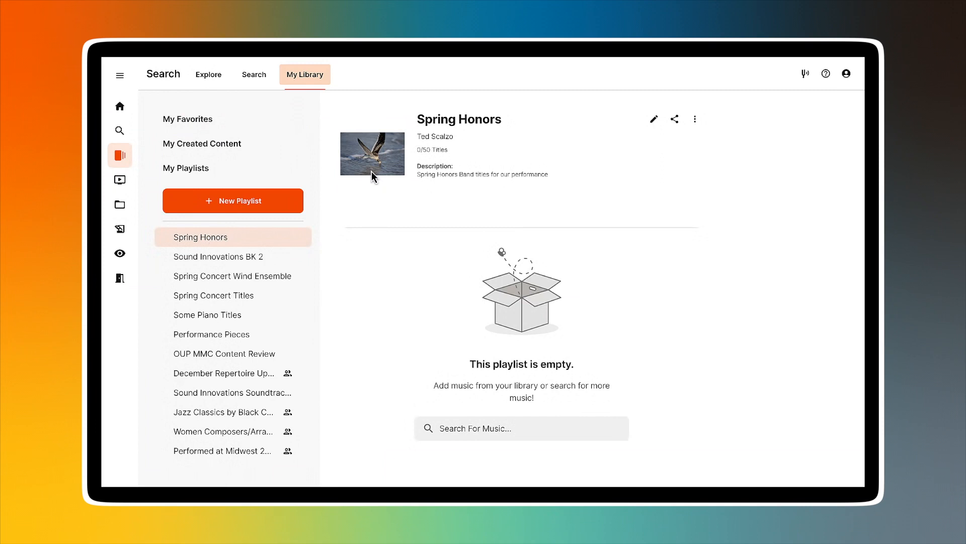
pyautogui.moveTo(475, 317)
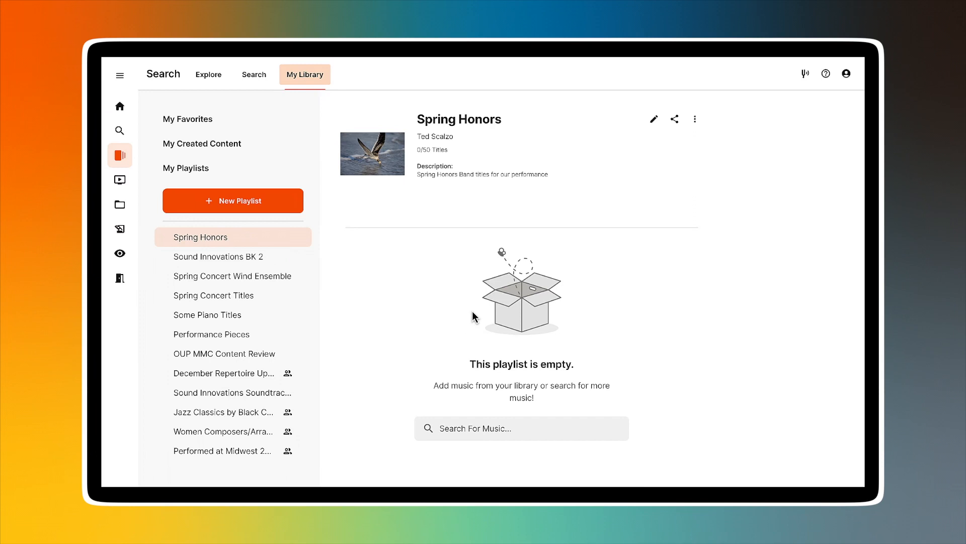
pyautogui.moveTo(461, 428)
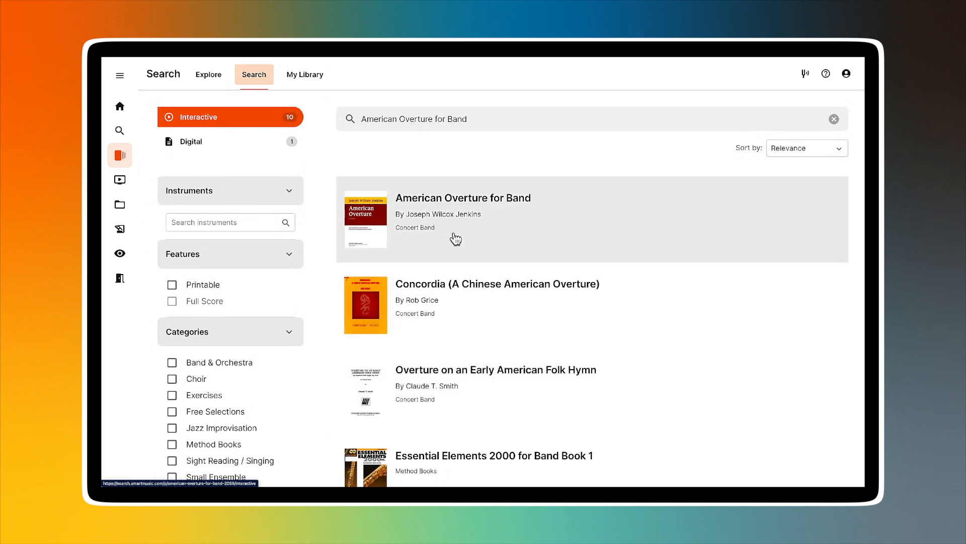
# Add American Overture for Band to Spring Honors, then return to the Holst Suite results
pyautogui.click(463, 219)
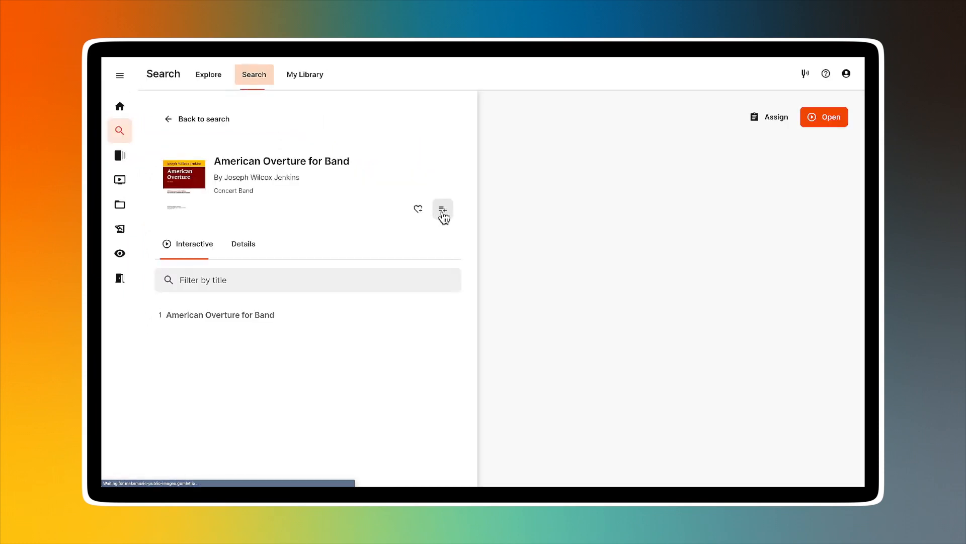
pyautogui.click(220, 314)
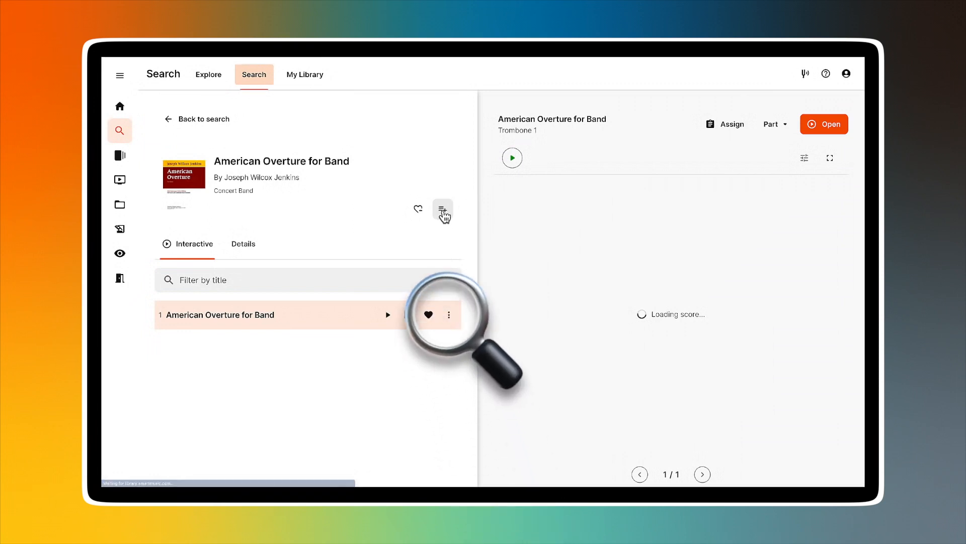
pyautogui.click(443, 209)
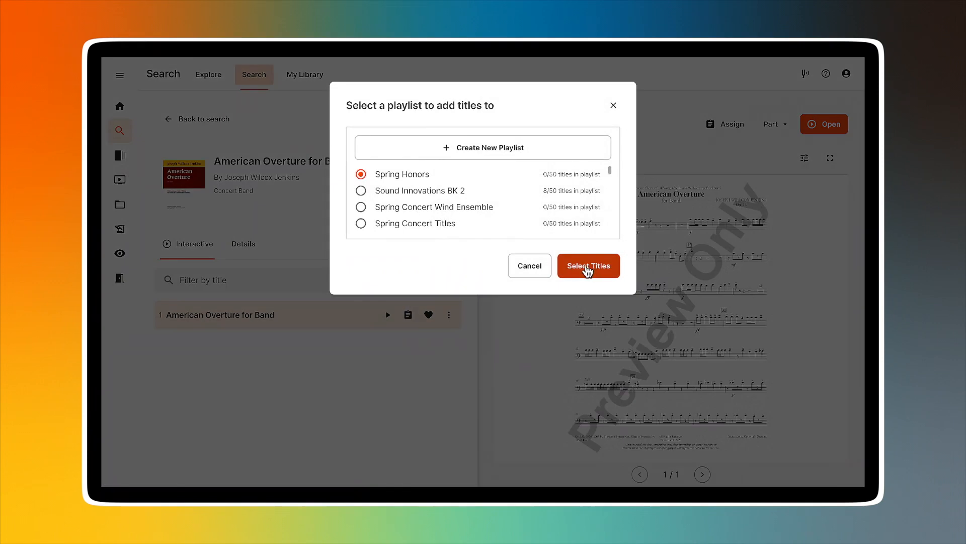
pyautogui.click(587, 266)
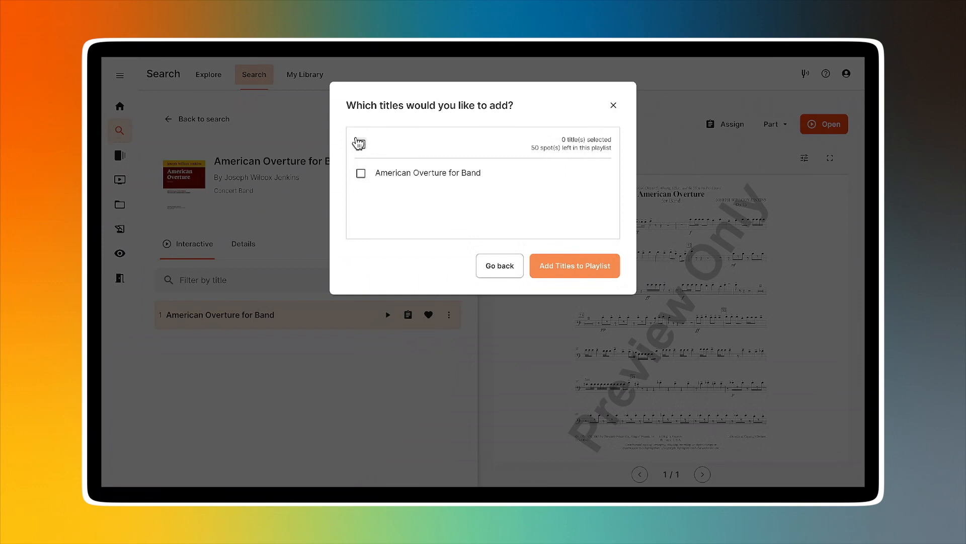
pyautogui.click(360, 144)
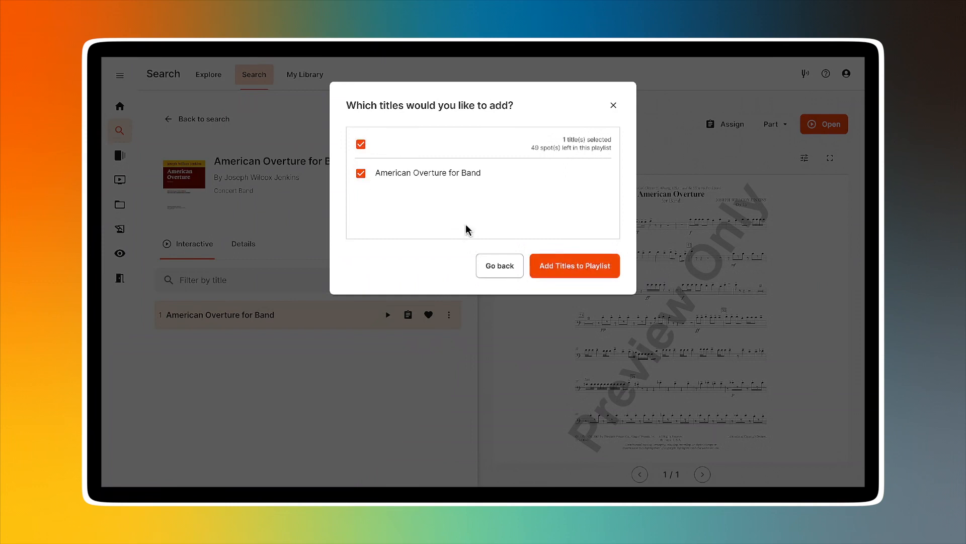
pyautogui.click(574, 265)
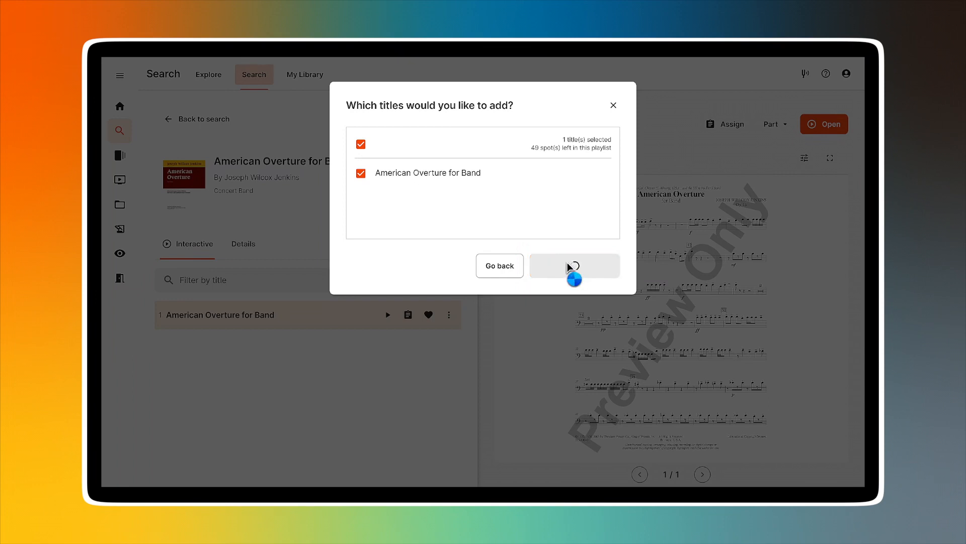
pyautogui.click(573, 265)
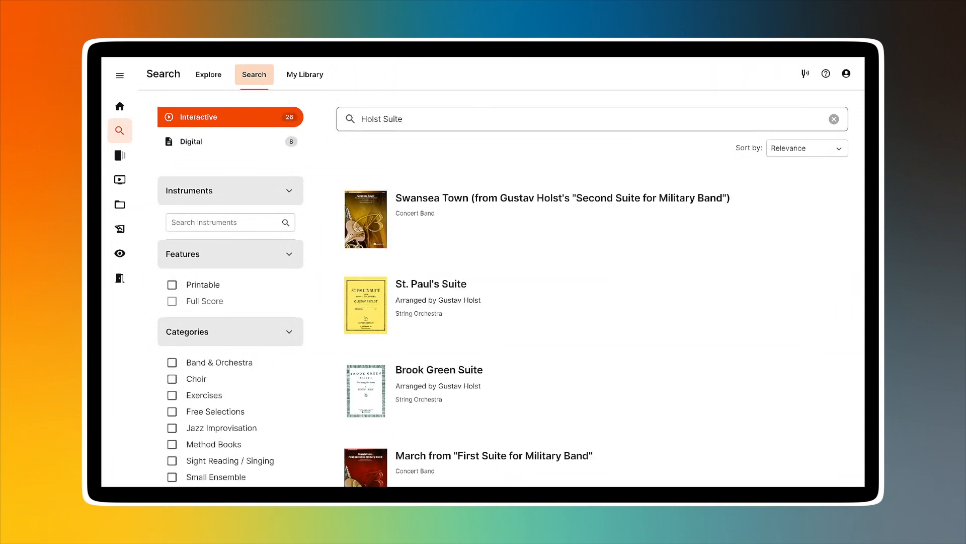
# Open First Suite in Eb, target Spring Honors, and select all three movements
pyautogui.scroll(-3)
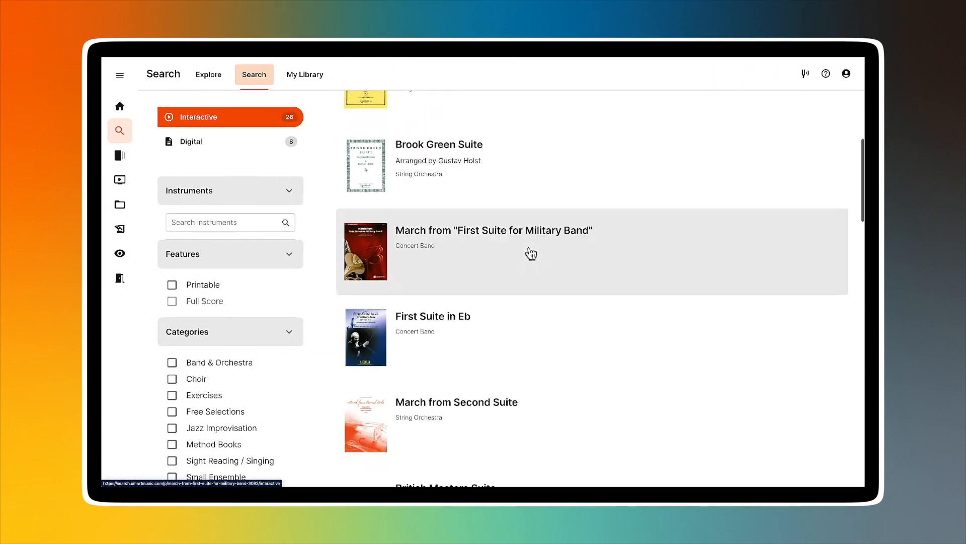
pyautogui.click(432, 317)
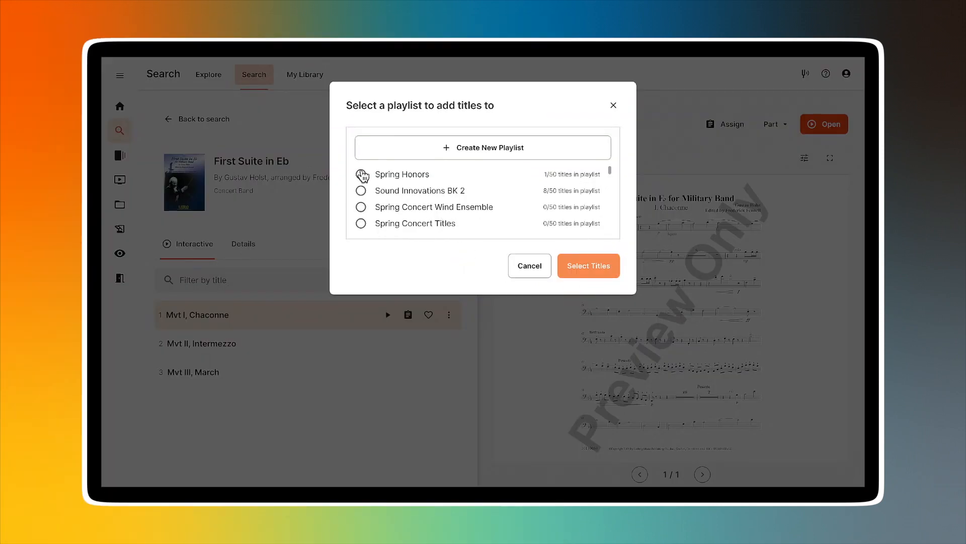
pyautogui.click(361, 173)
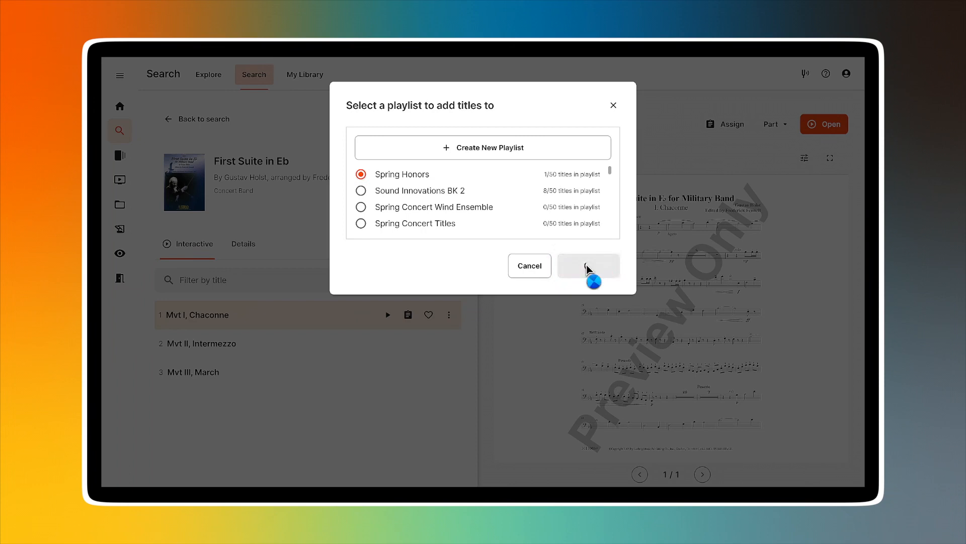
pyautogui.click(588, 265)
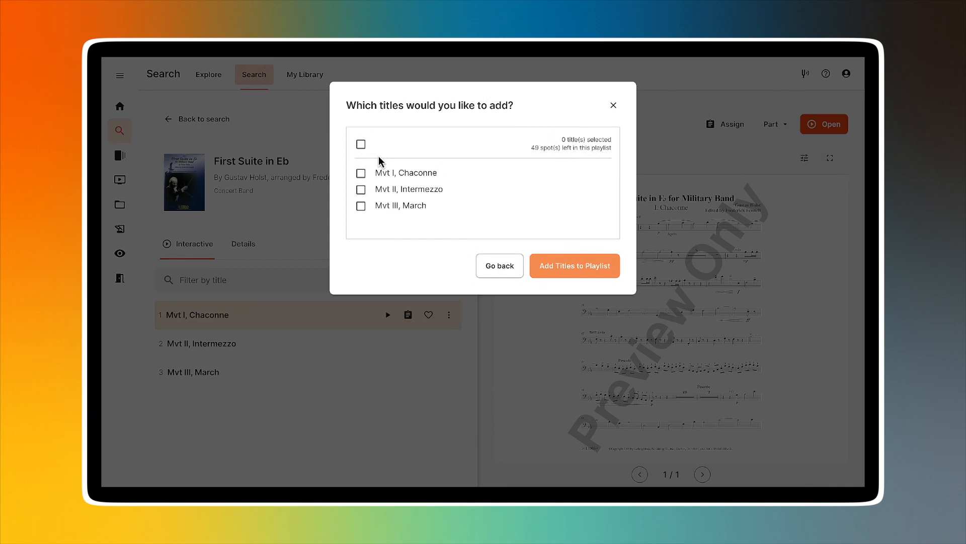
pyautogui.click(360, 144)
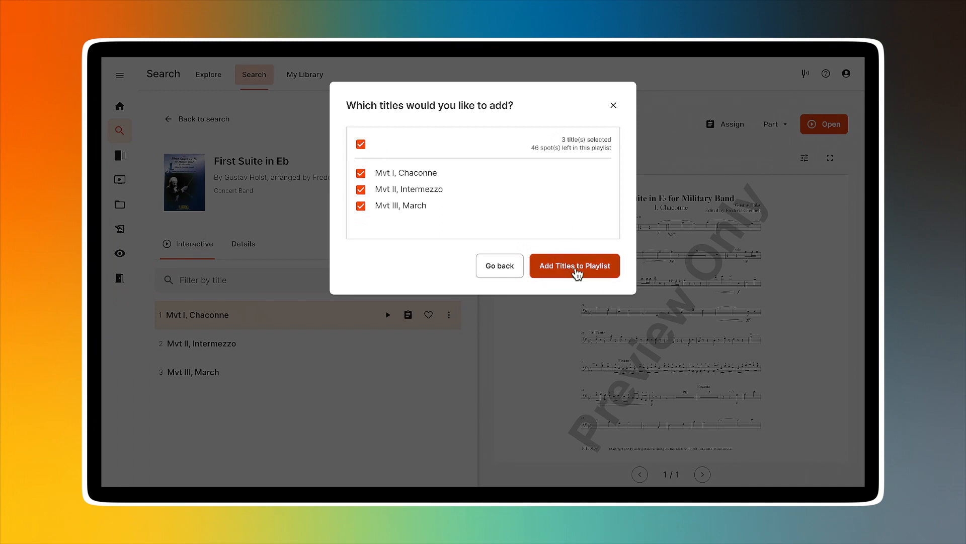
# Confirm adding the three movements to Spring Honors, then show My Created Content
pyautogui.click(574, 265)
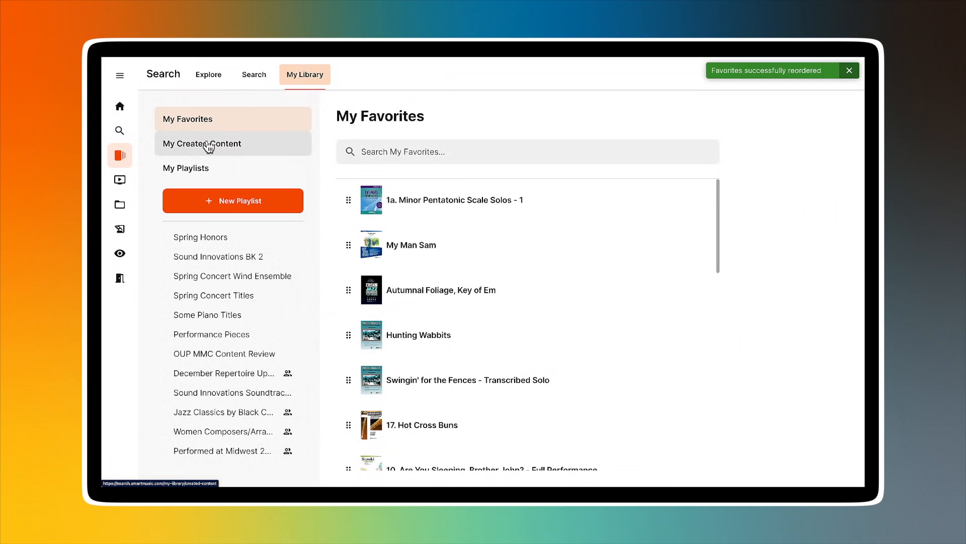
pyautogui.click(201, 143)
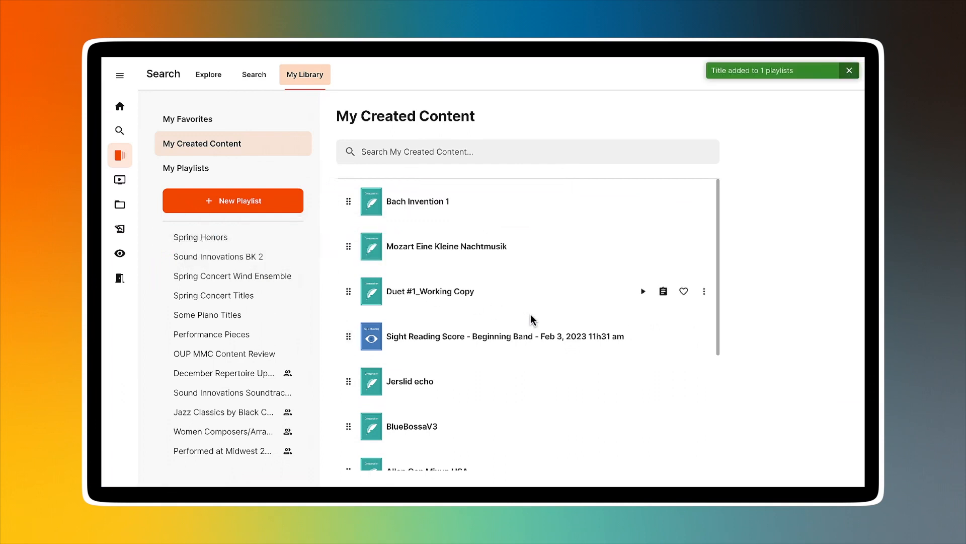
# Search the catalog for 'Sound In'
pyautogui.click(208, 74)
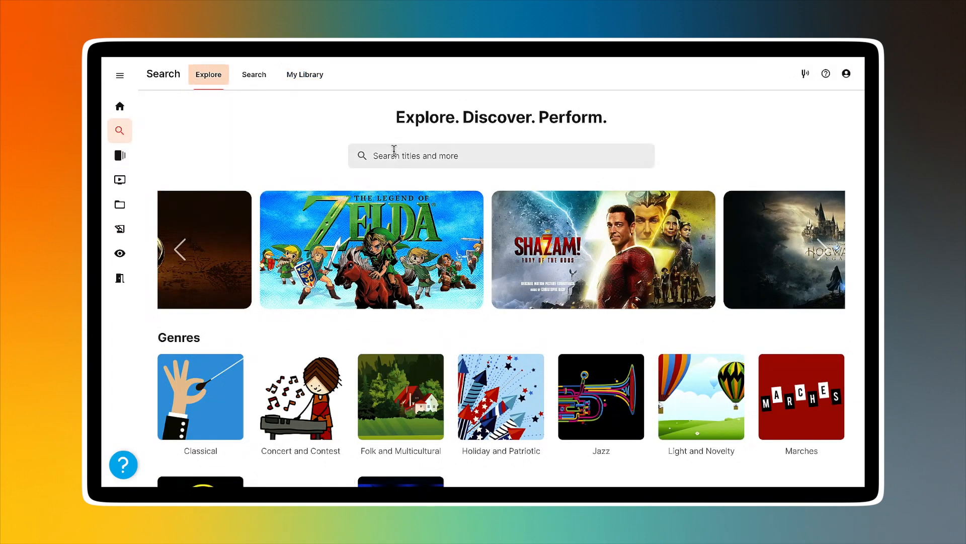
pyautogui.write('S')
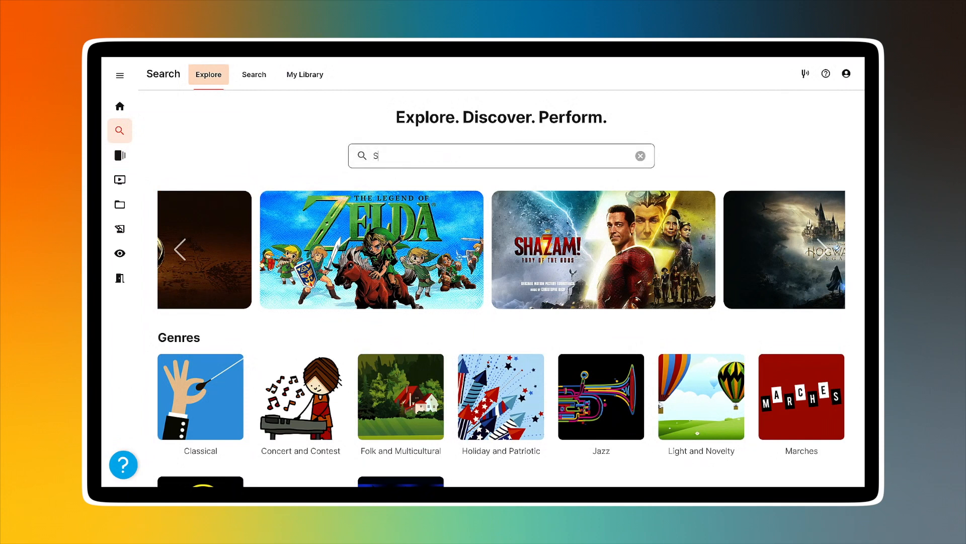
pyautogui.write('Sound In')
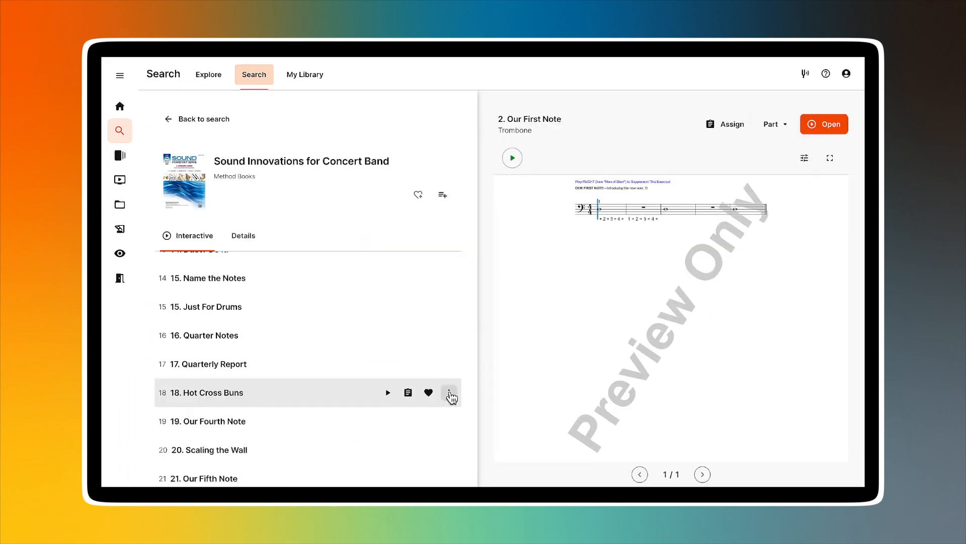
# Add Hot Cross Buns and a second title to the Sound Innovations Band BK 1 playlist
pyautogui.click(451, 393)
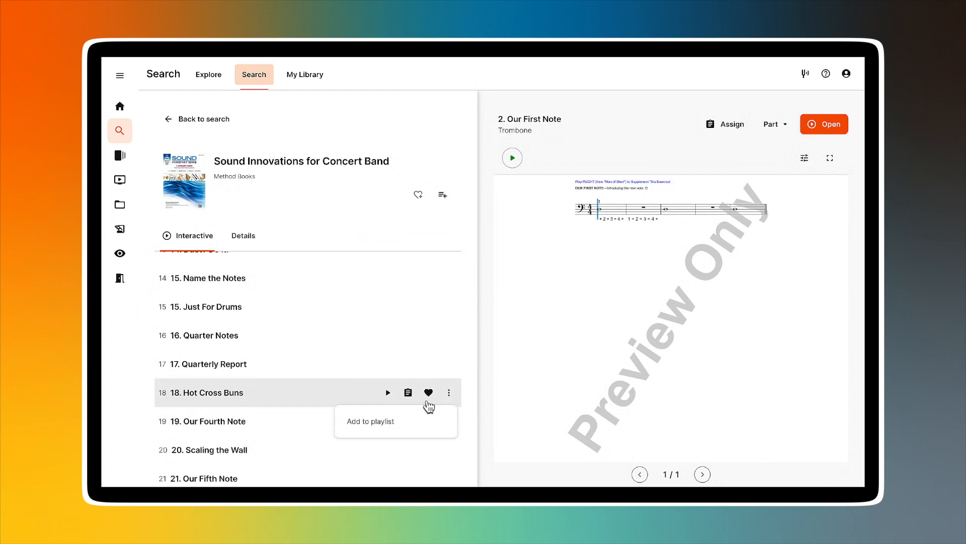
pyautogui.moveTo(370, 424)
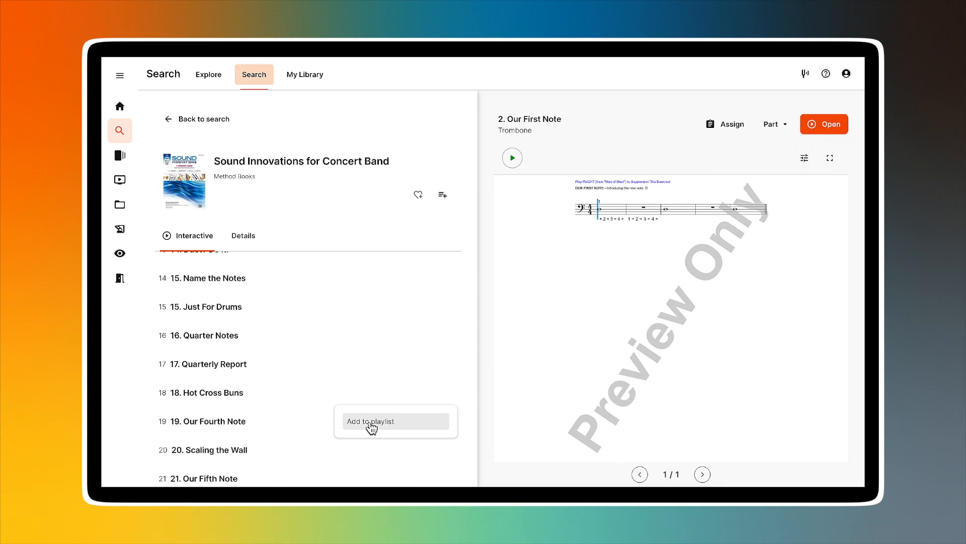
pyautogui.click(370, 420)
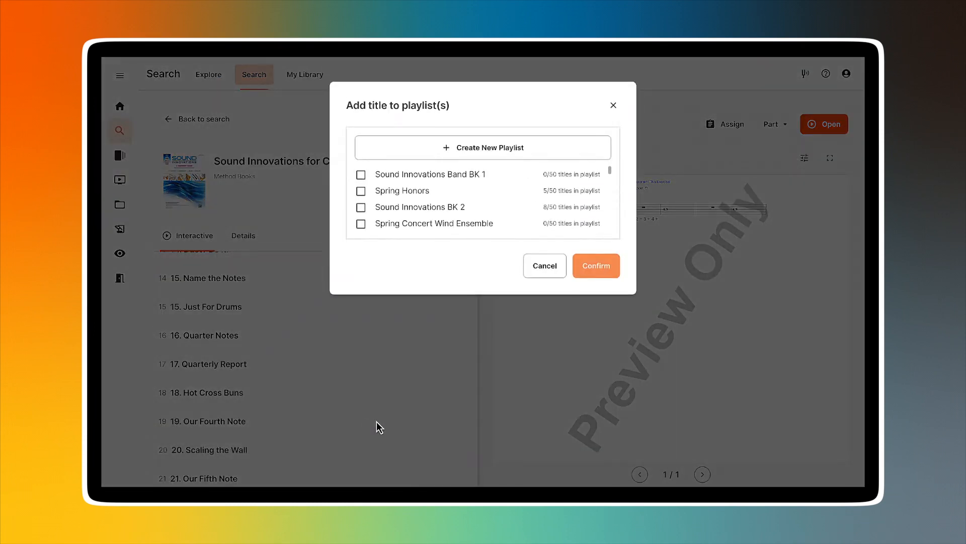
pyautogui.moveTo(401, 223)
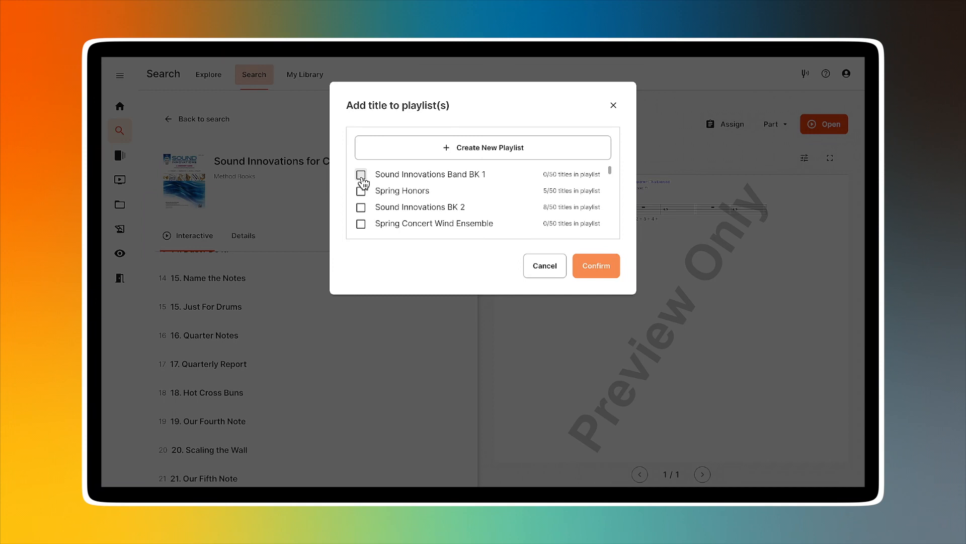
pyautogui.click(361, 174)
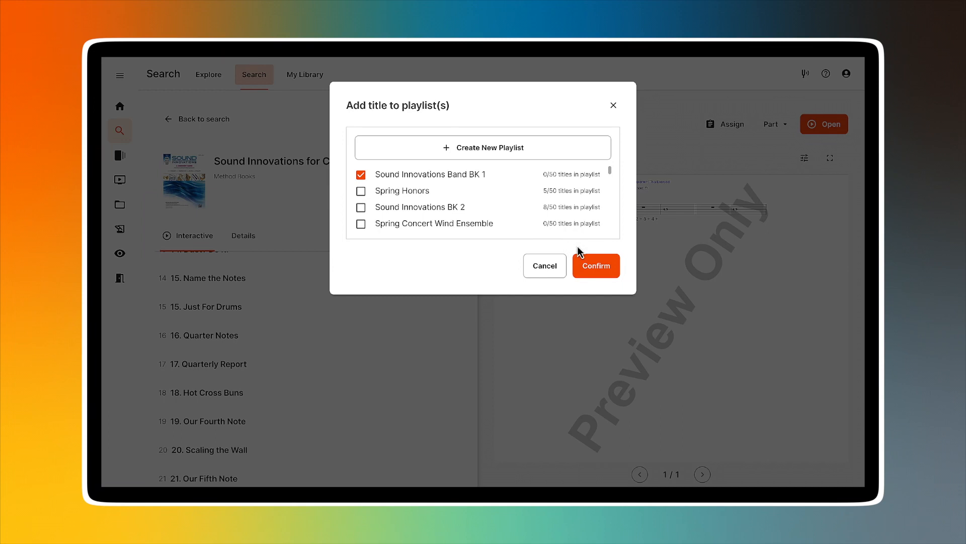
pyautogui.moveTo(596, 272)
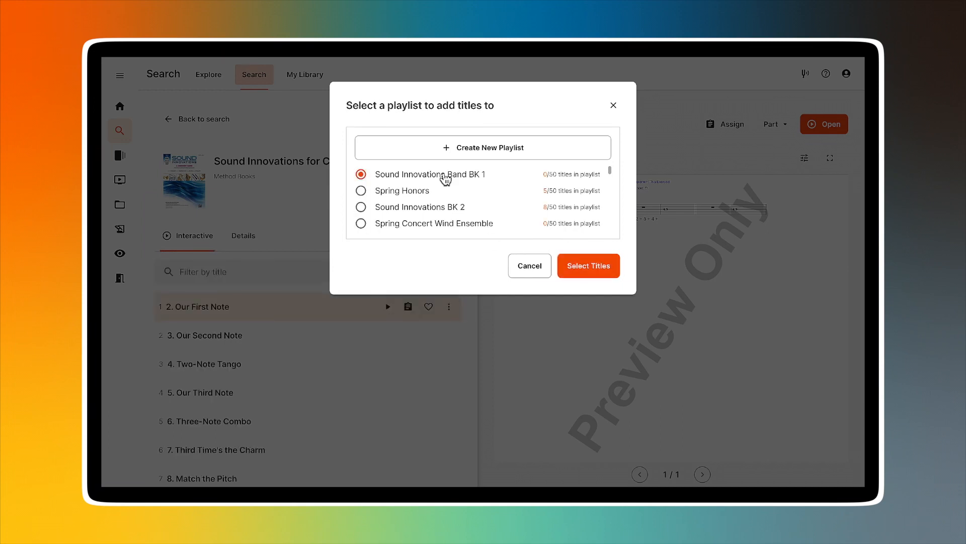
pyautogui.click(587, 265)
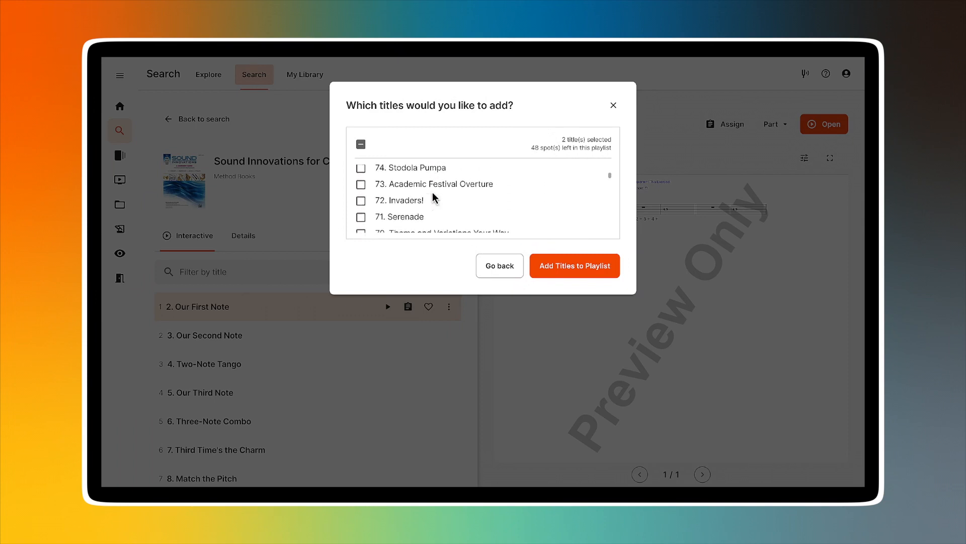
pyautogui.scroll(-3)
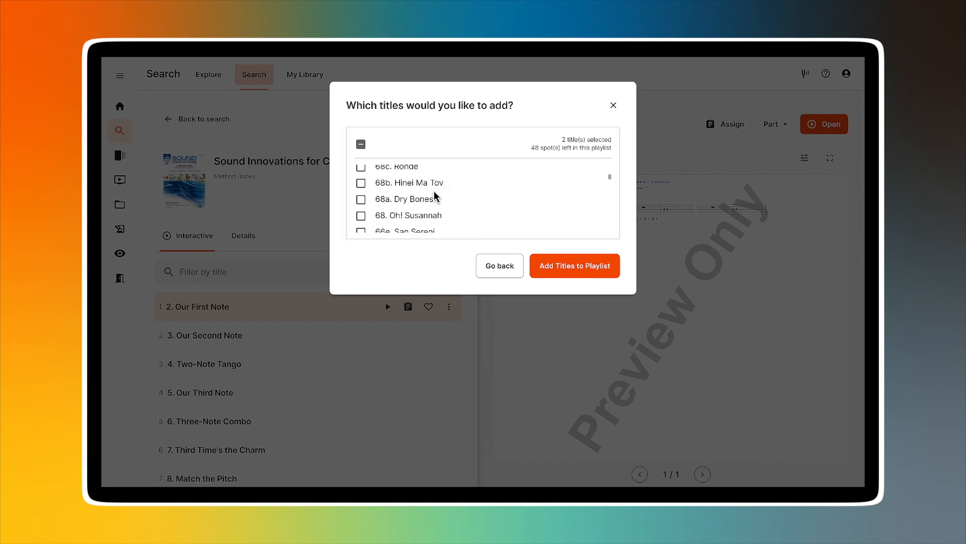
pyautogui.click(573, 265)
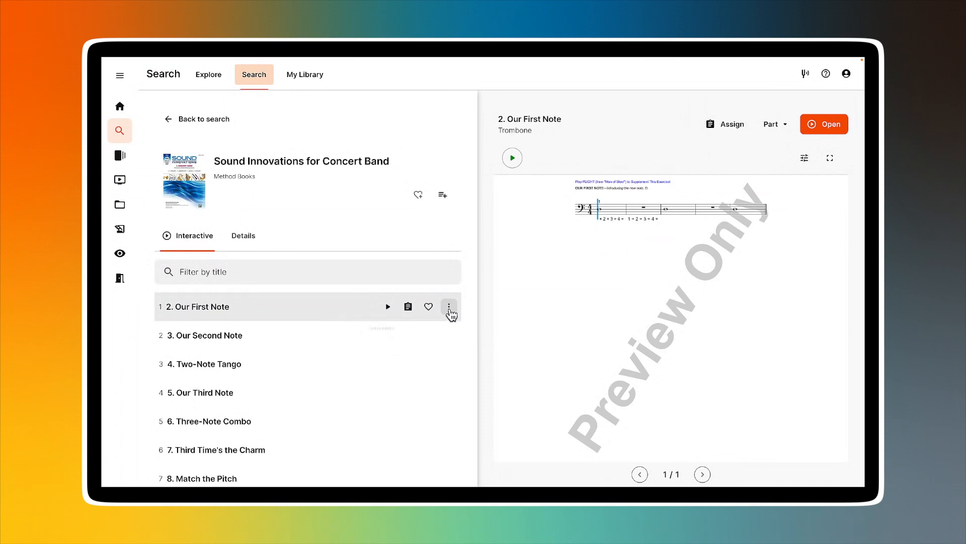
# Add Merrily We Roll Along to Sound Innovations Band BK 1 through its options menu
pyautogui.scroll(-3)
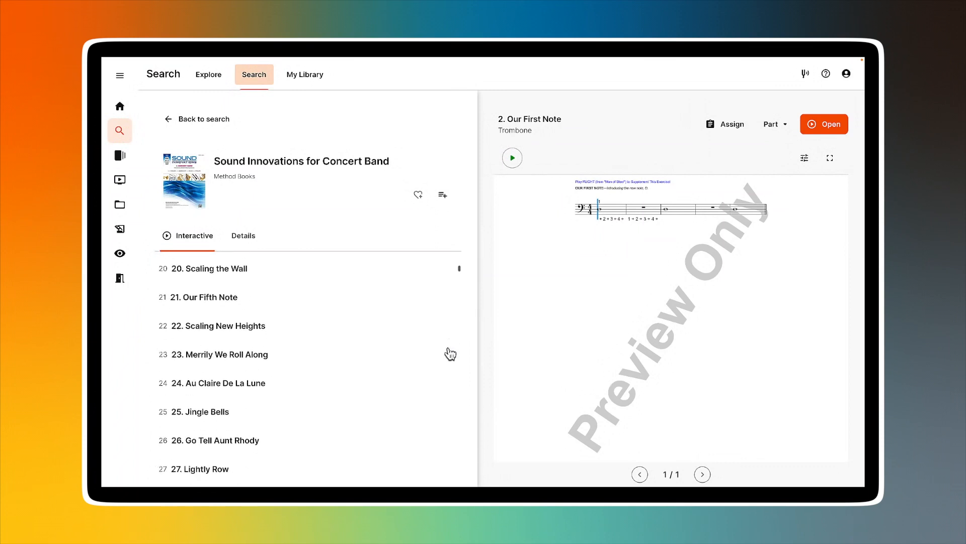
pyautogui.click(450, 334)
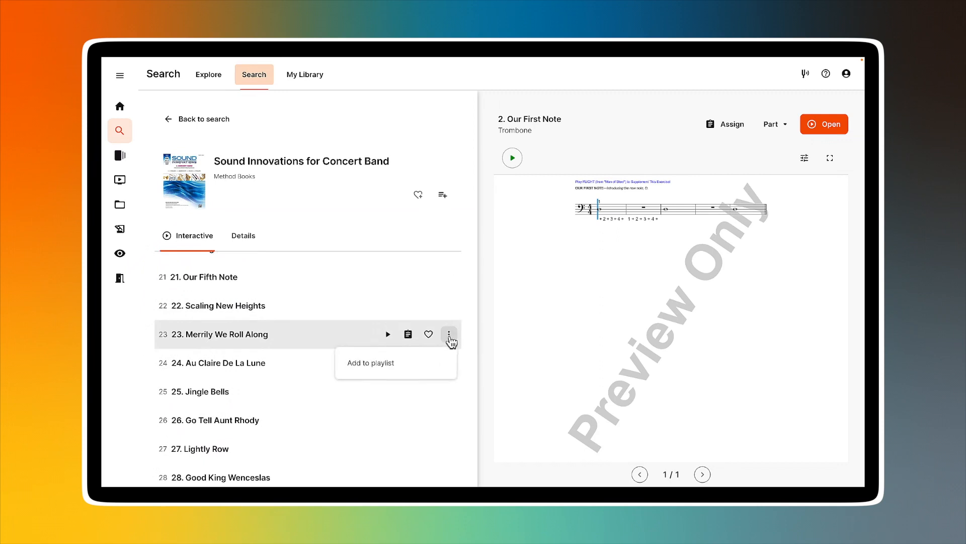
pyautogui.moveTo(387, 363)
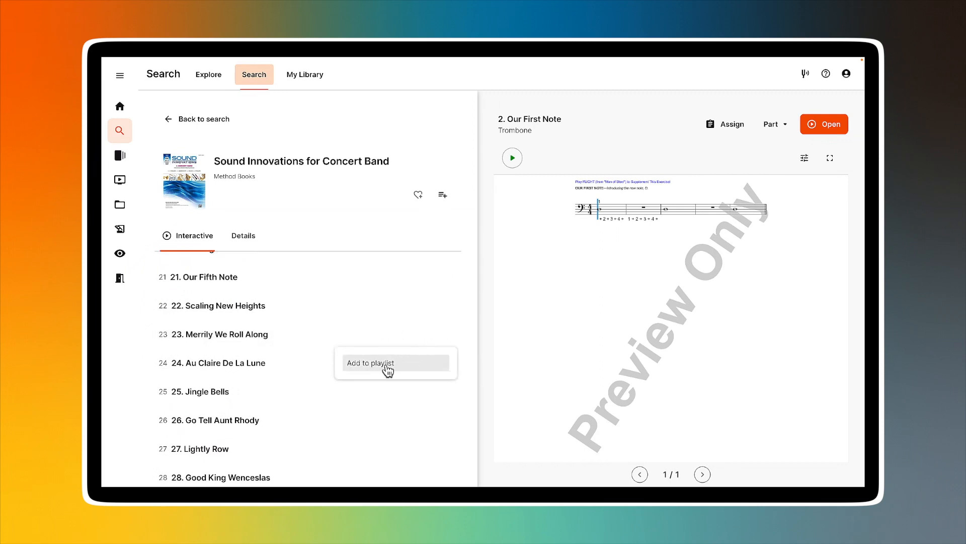
pyautogui.click(370, 362)
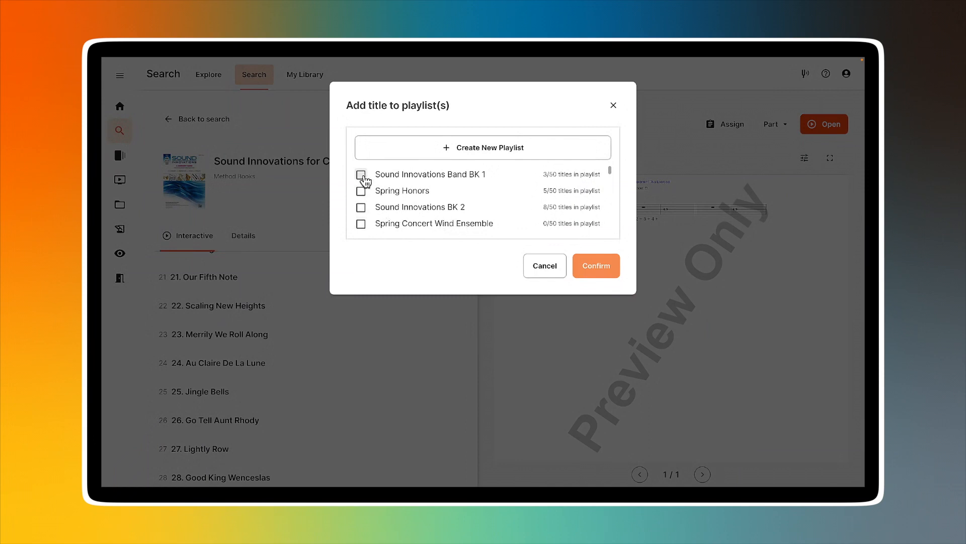
pyautogui.click(361, 175)
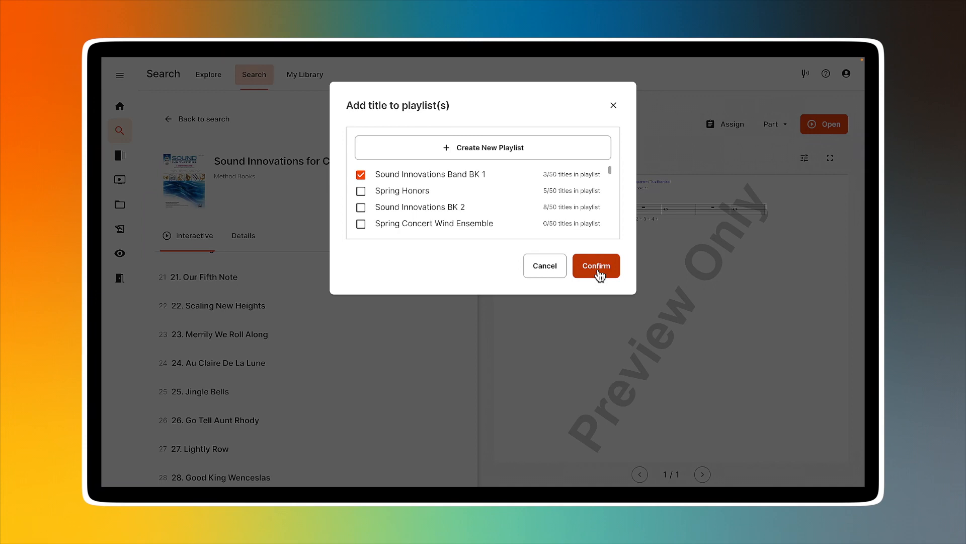
pyautogui.click(595, 265)
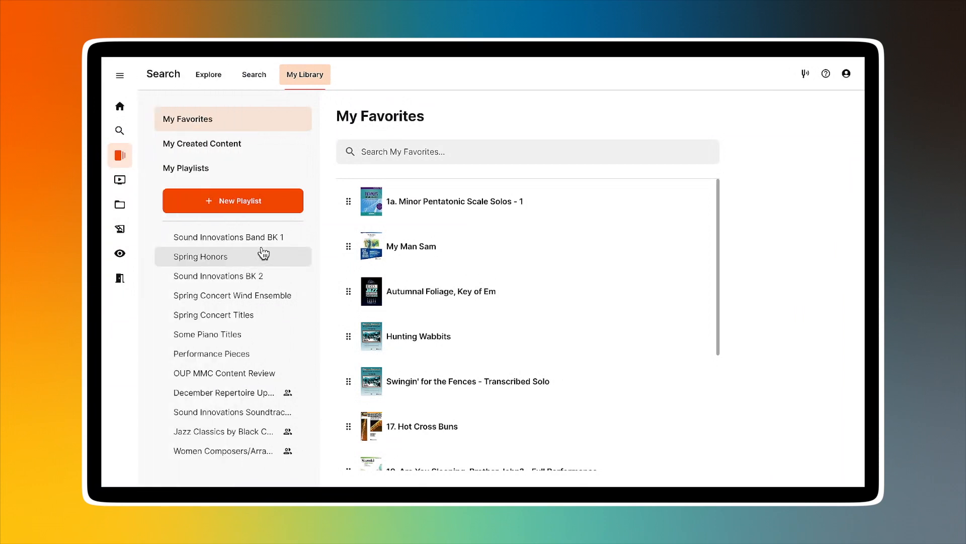
pyautogui.moveTo(233, 237)
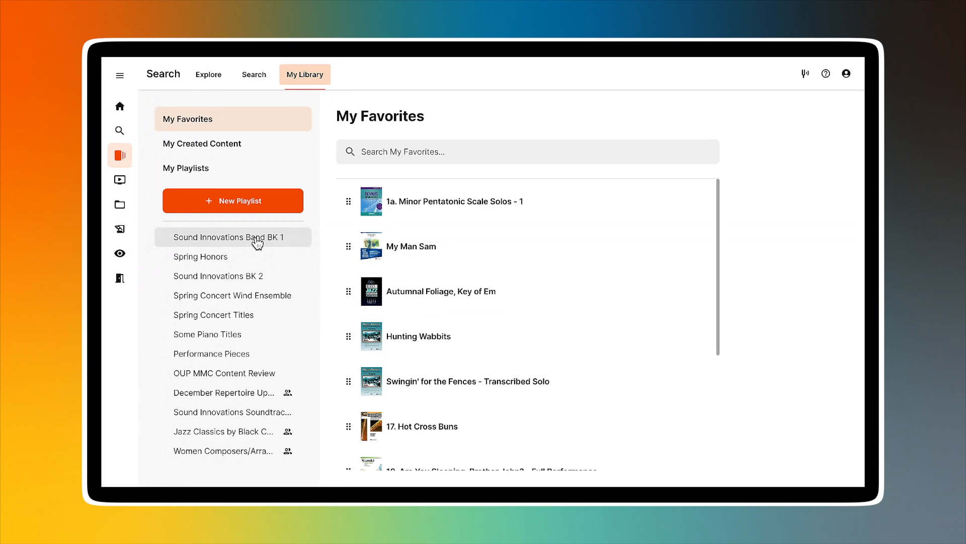
# Open Sound Innovations Band BK 1 from the sidebar and bring up its Edit Playlist details form
pyautogui.click(227, 237)
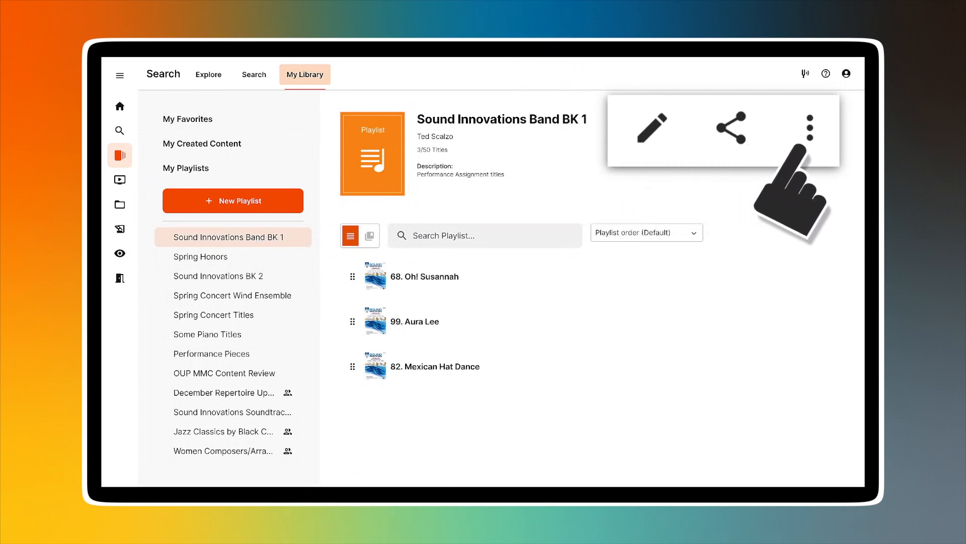
pyautogui.click(651, 128)
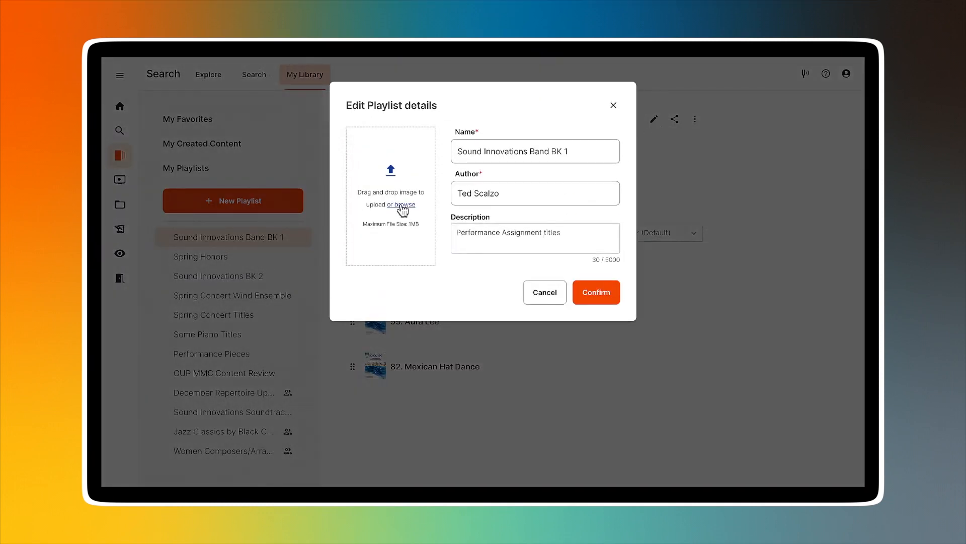
# Save the playlist details, turn on its public share link, and copy the link
pyautogui.click(534, 238)
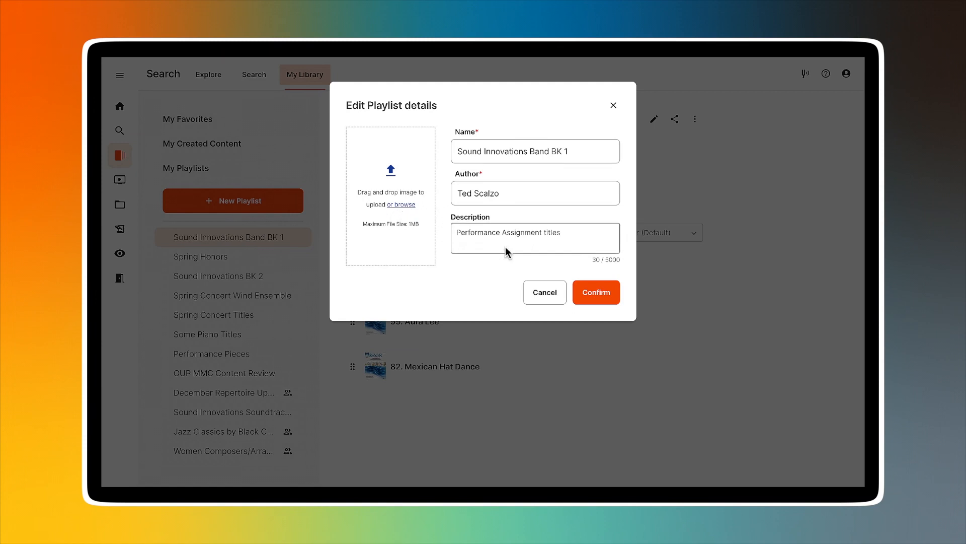
pyautogui.click(595, 291)
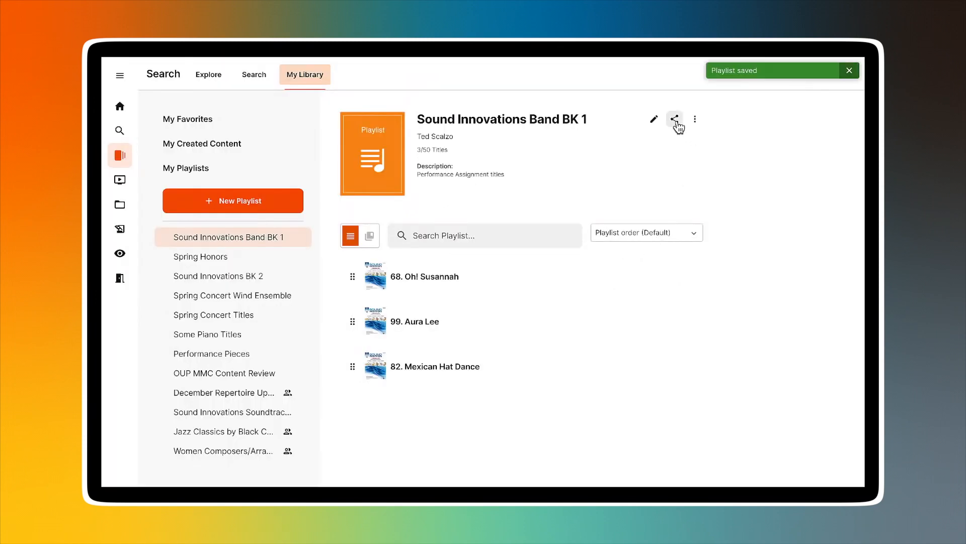
pyautogui.click(675, 119)
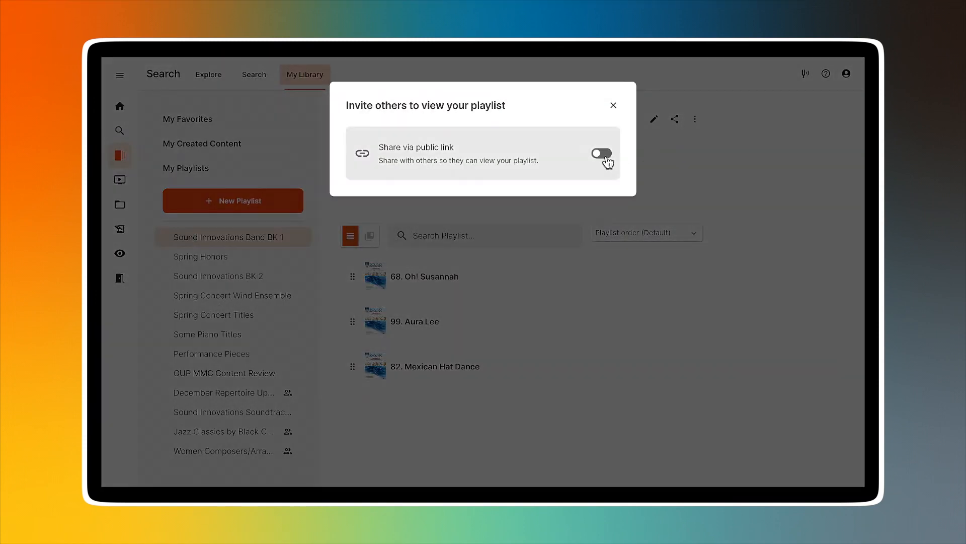
pyautogui.click(600, 153)
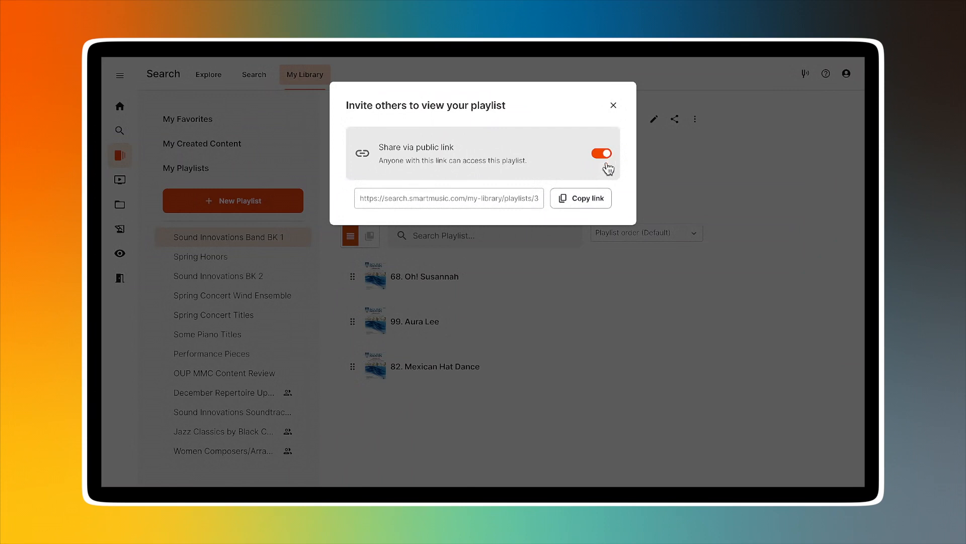
pyautogui.click(580, 198)
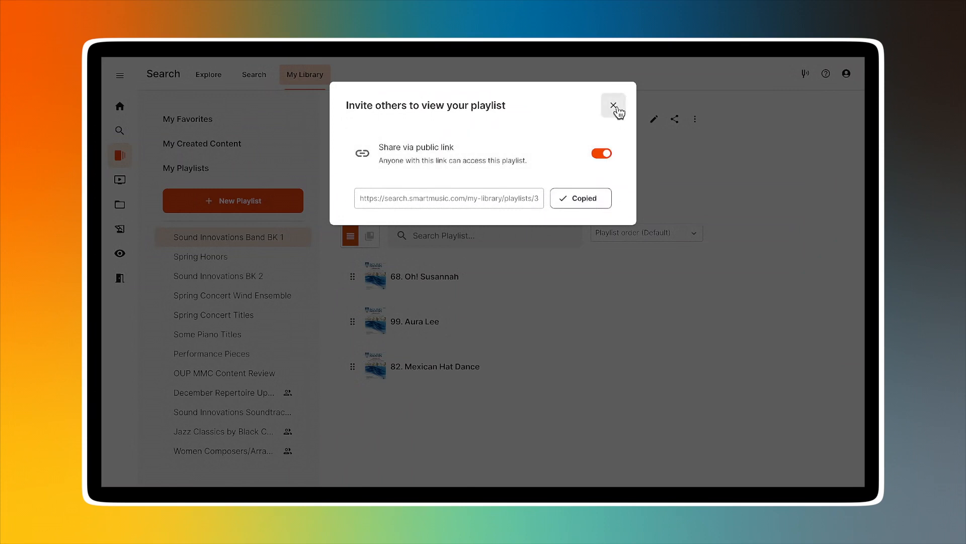
pyautogui.click(613, 105)
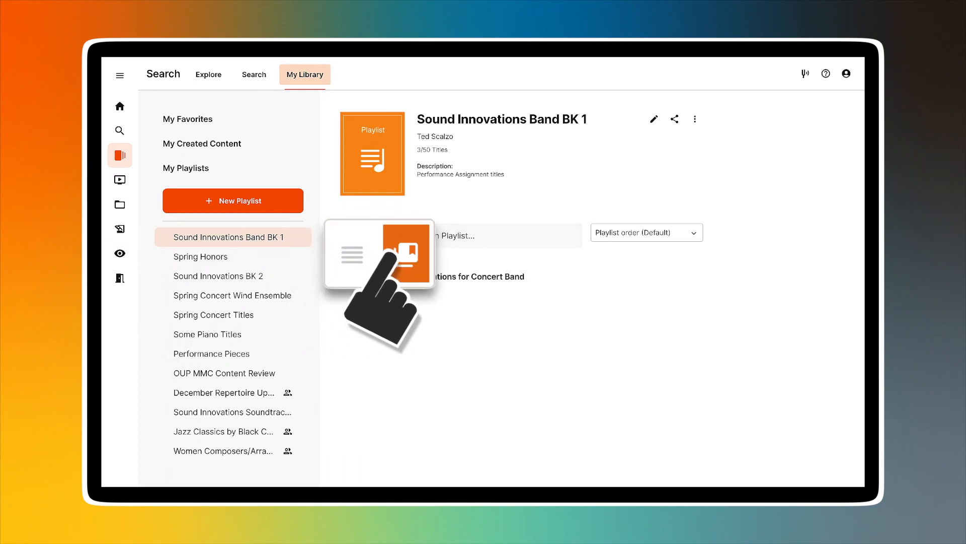
# Switch the titles to list view and review sort options, keeping Playlist order (Default)
pyautogui.click(350, 236)
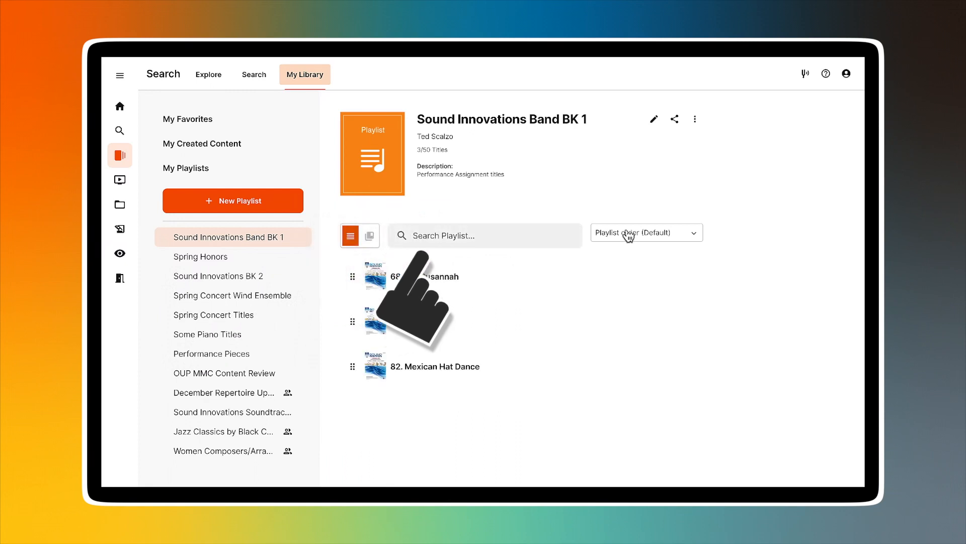
pyautogui.click(645, 233)
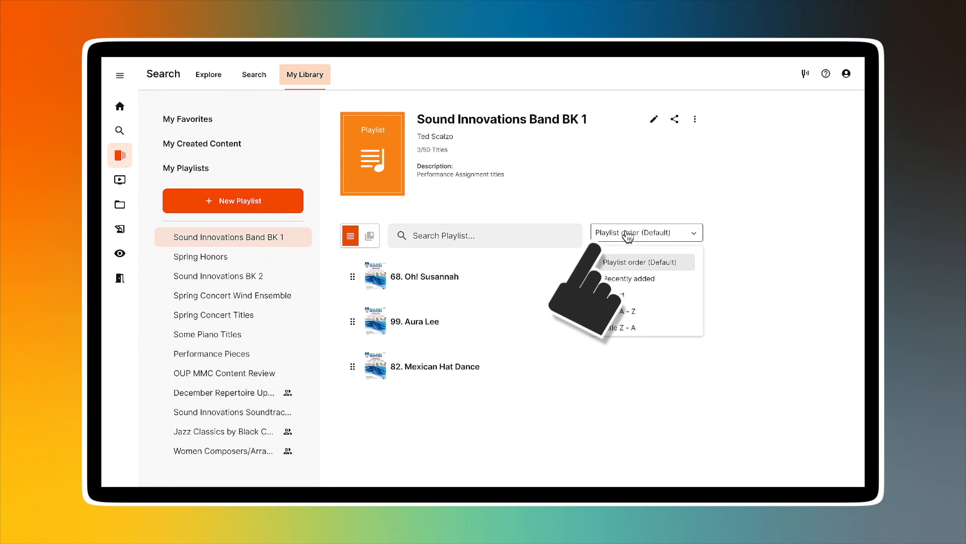
pyautogui.moveTo(648, 252)
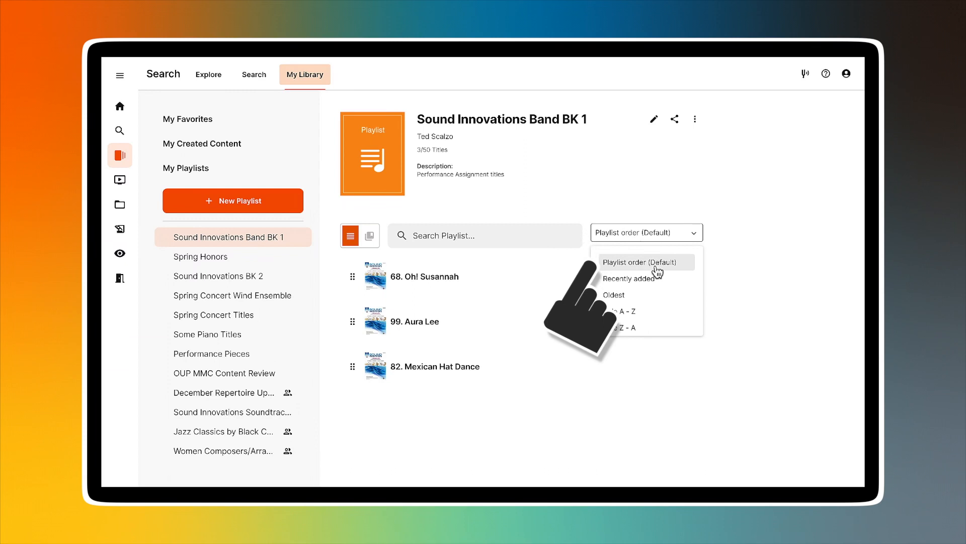
pyautogui.moveTo(658, 272)
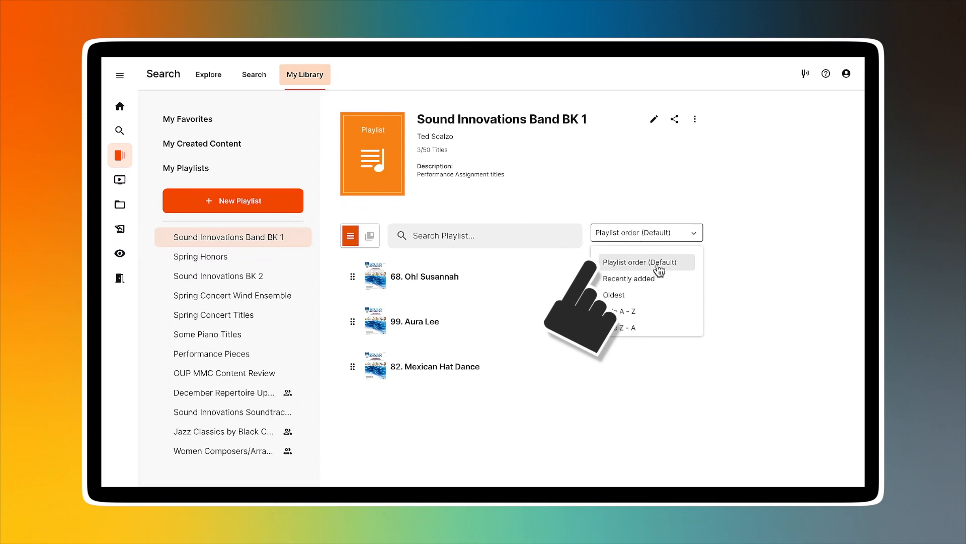
pyautogui.moveTo(659, 282)
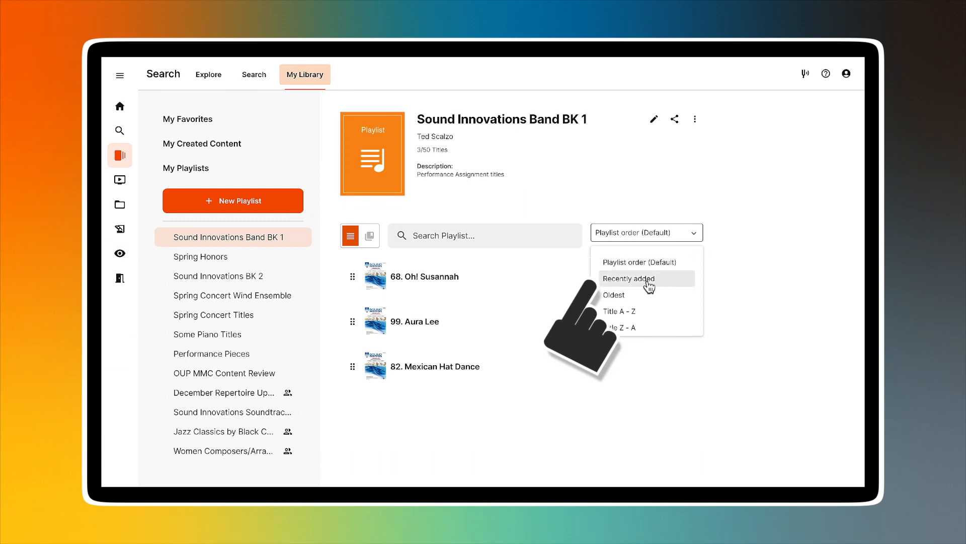
pyautogui.moveTo(618, 311)
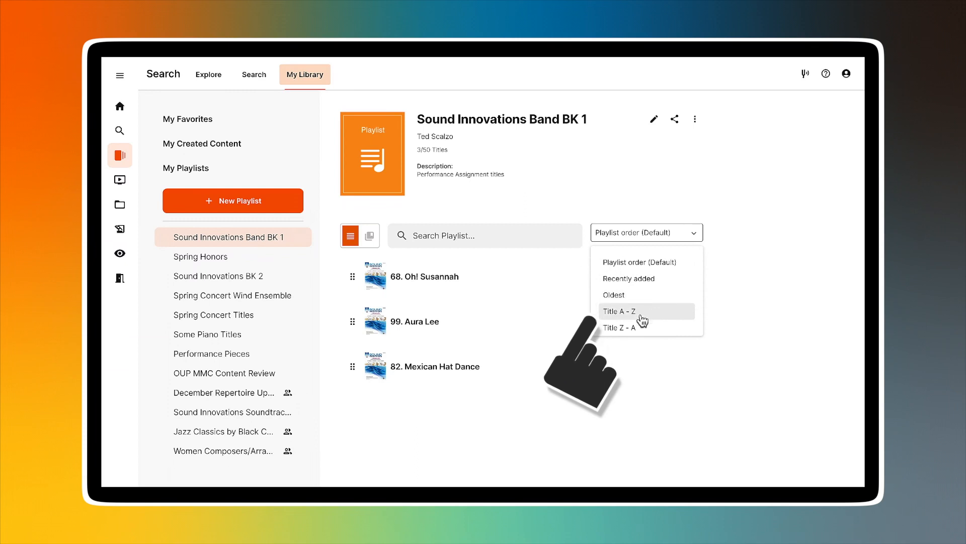
pyautogui.moveTo(644, 327)
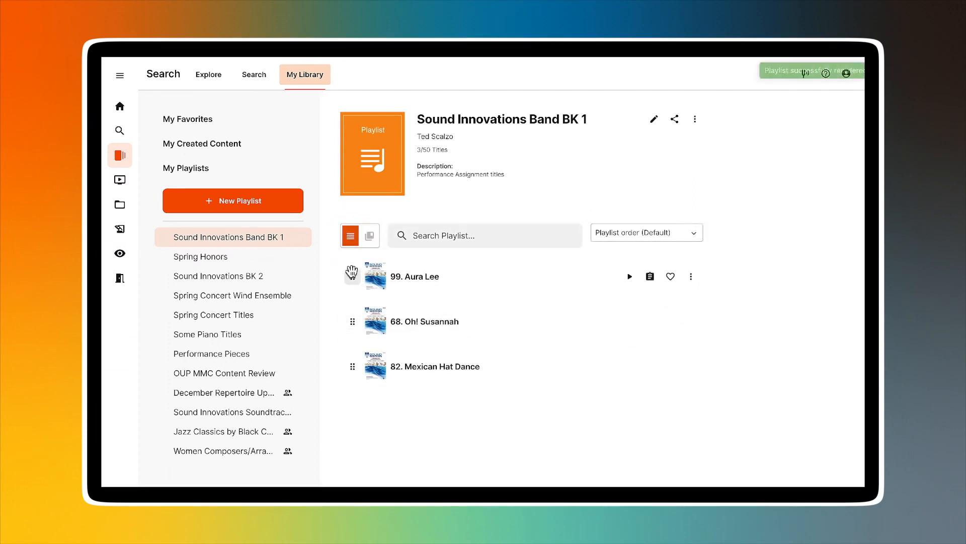
# Drag Aura Lee lower in the playlist and open a title's action menu
pyautogui.moveTo(351, 276); pyautogui.dragTo(351, 322)
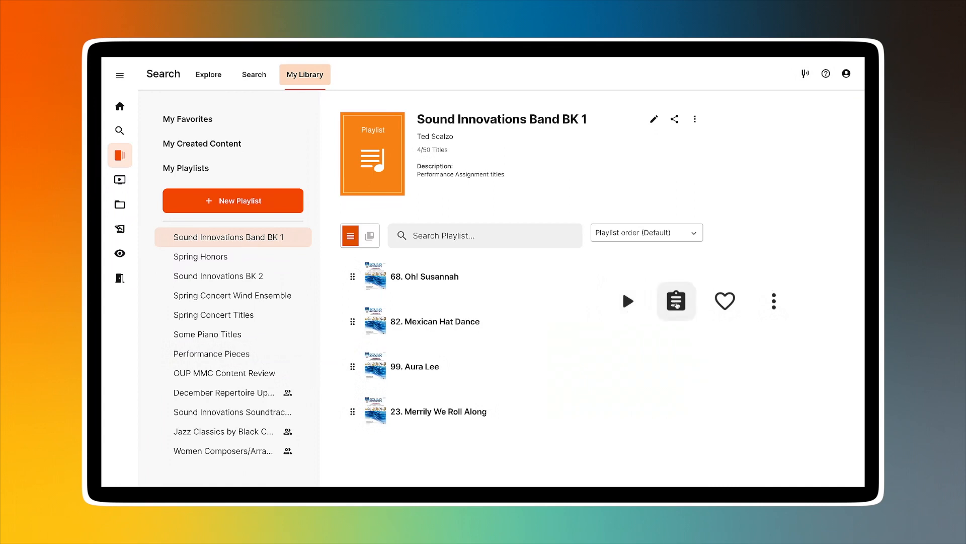
pyautogui.moveTo(725, 301)
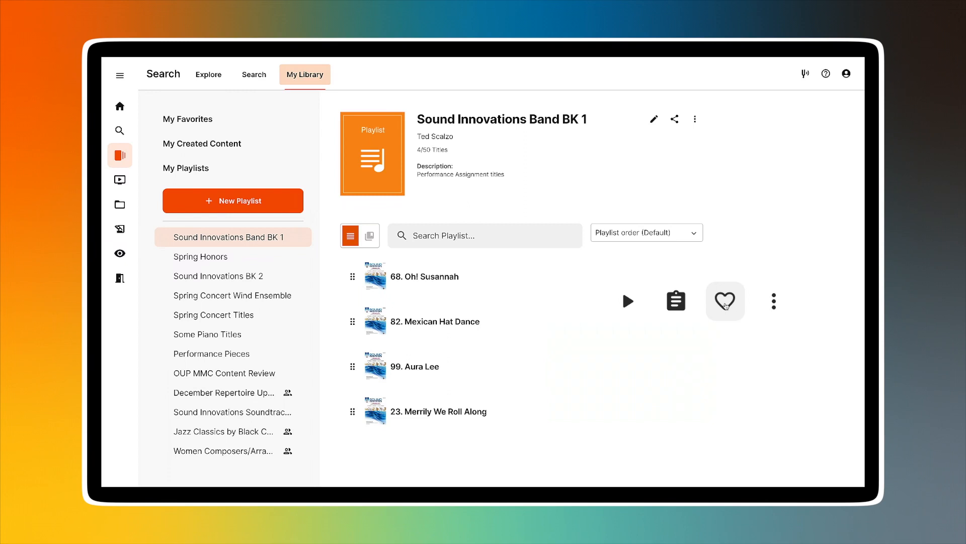
pyautogui.moveTo(773, 302)
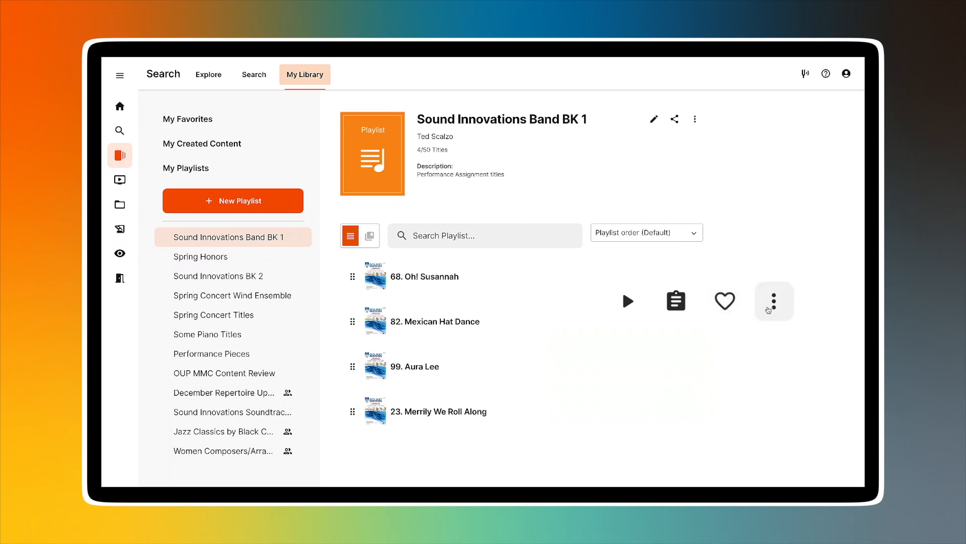
pyautogui.click(774, 302)
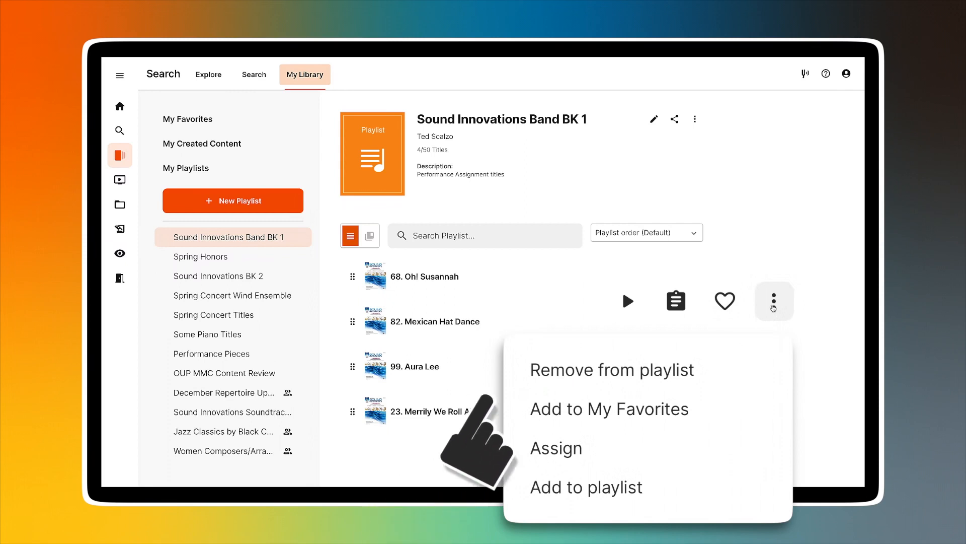
pyautogui.moveTo(499, 400)
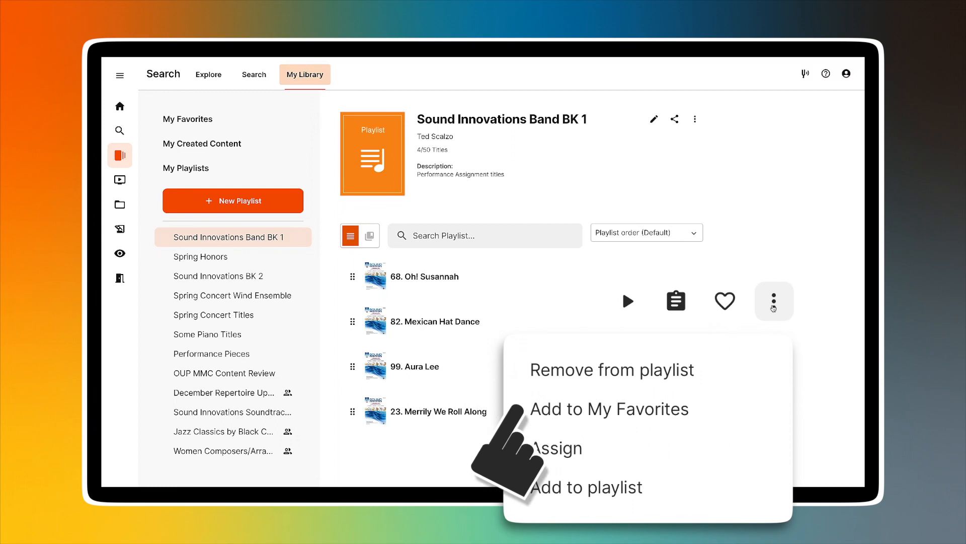
pyautogui.moveTo(505, 450)
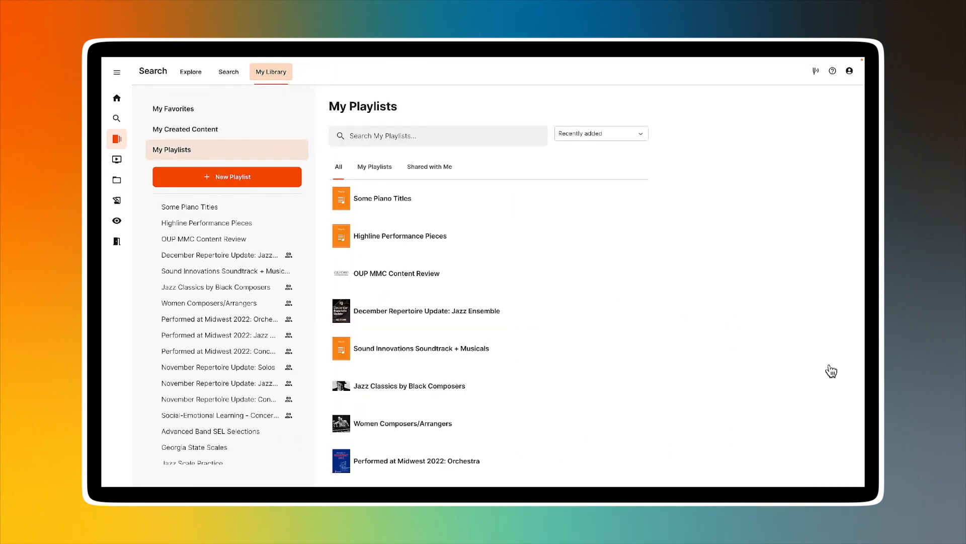
pyautogui.moveTo(788, 360)
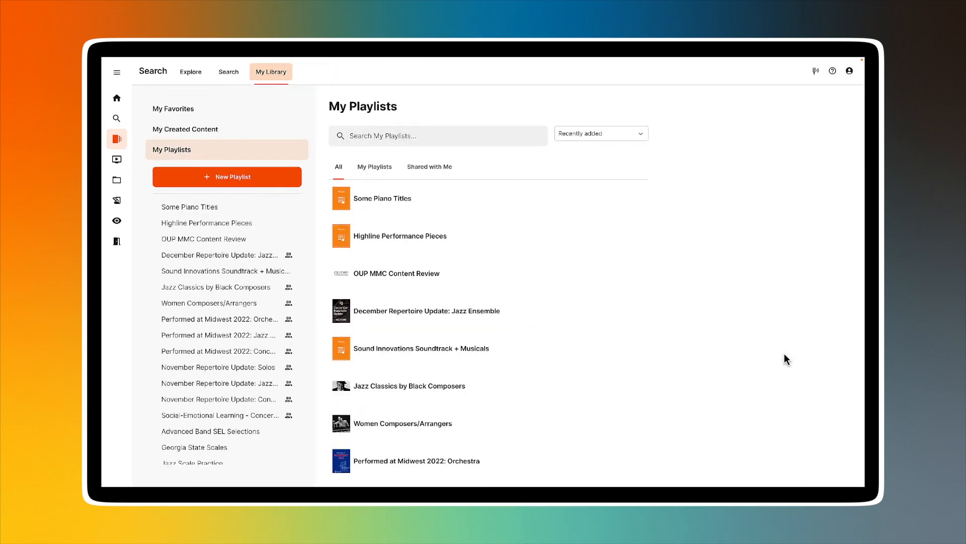